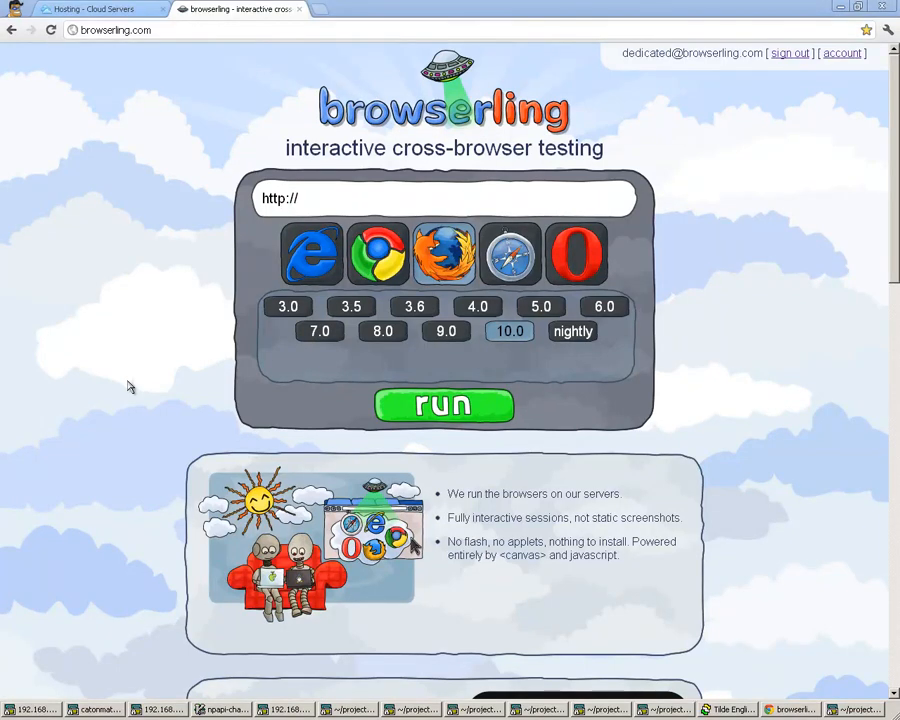
pyautogui.moveTo(161, 233)
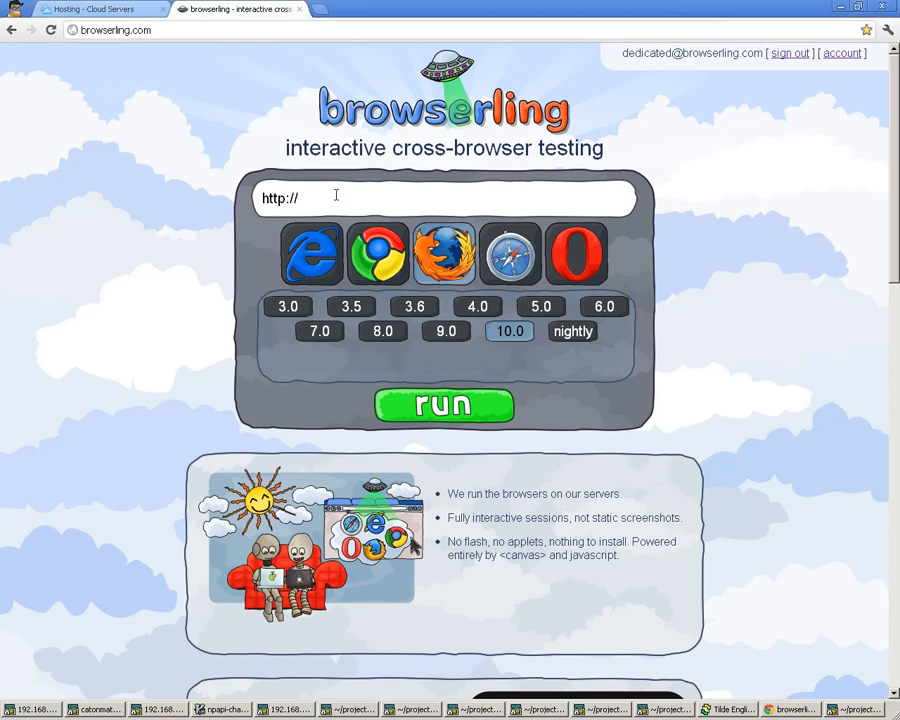
# Step: Start a Firefox 10.0 Browserling session on reddit.com, bringing up the remote Windows desktop
pyautogui.write('reddit.com')
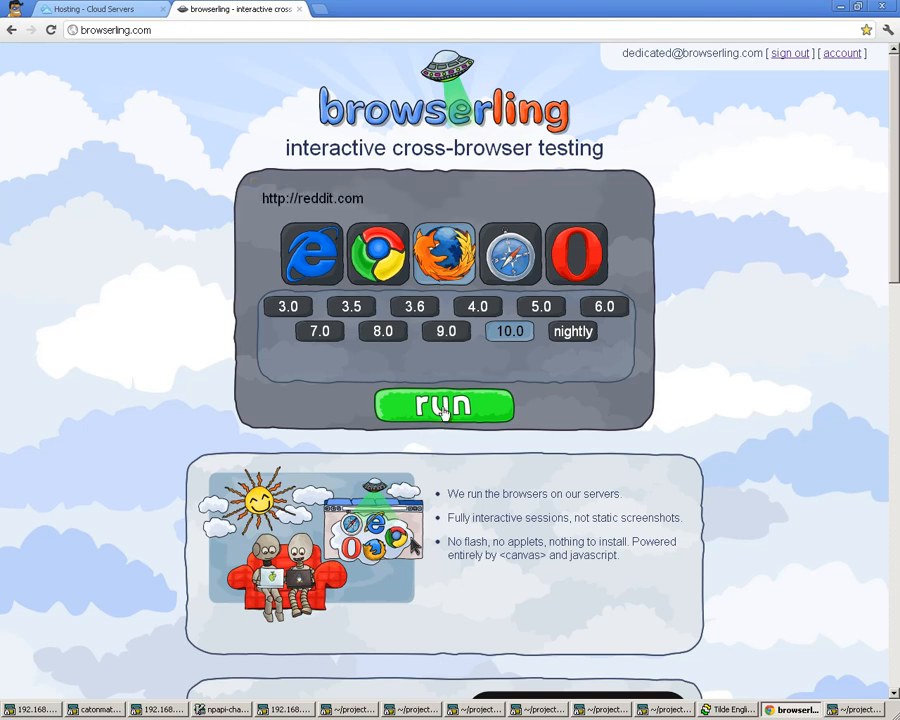
pyautogui.click(438, 405)
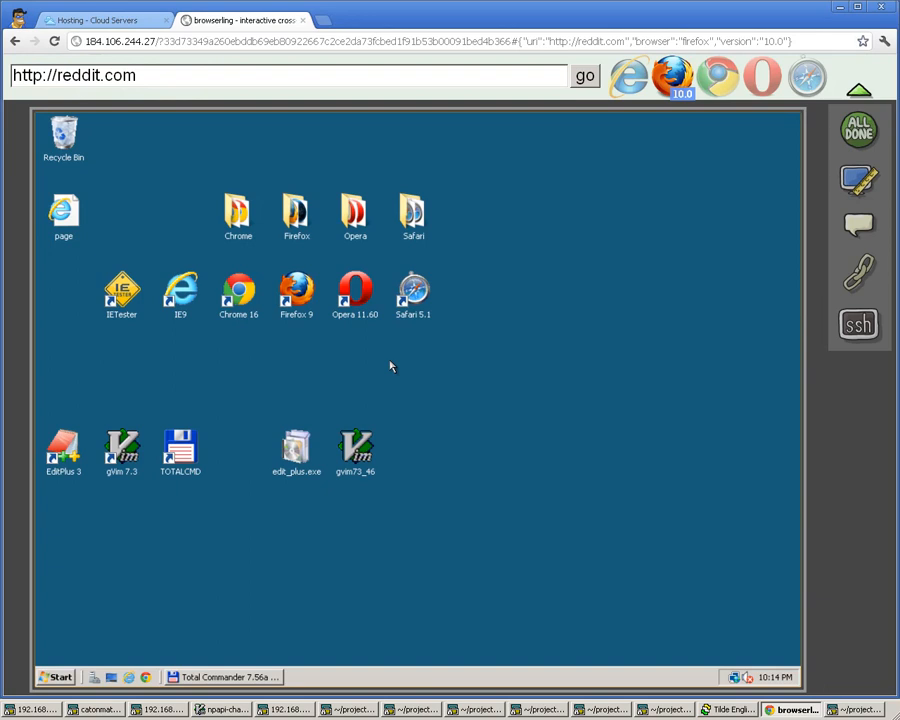
pyautogui.moveTo(224, 385)
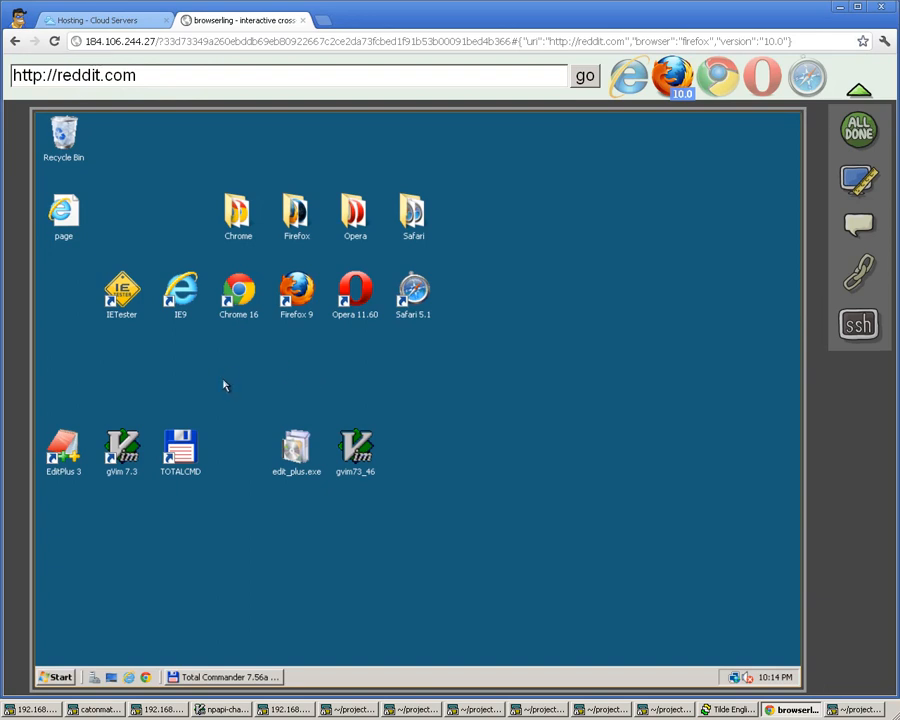
pyautogui.moveTo(234, 211)
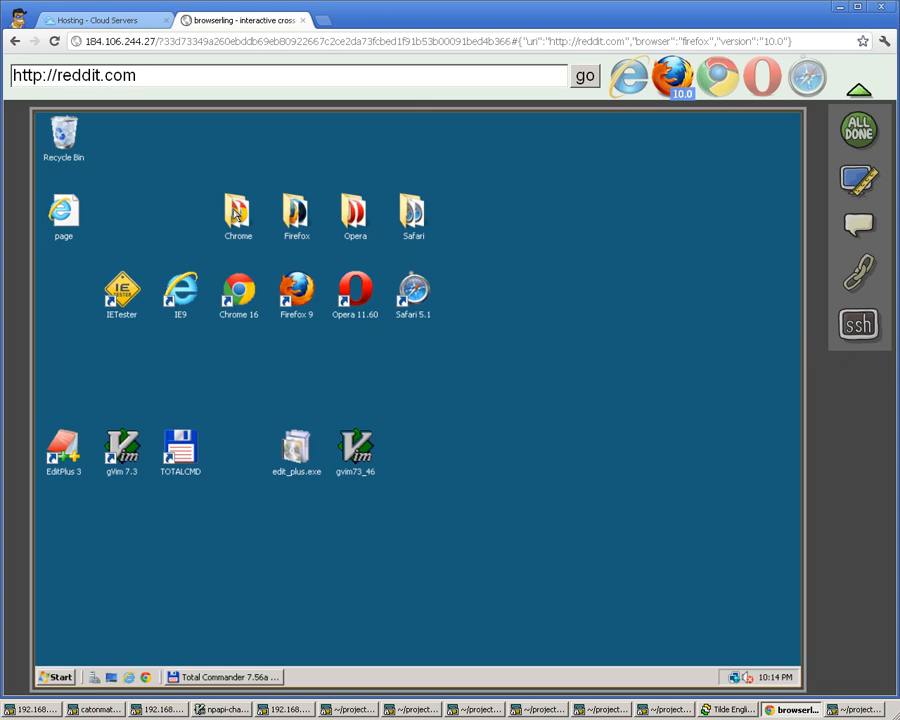
# Step: Open the Chrome versions folder and launch the Chrome 1 browser
pyautogui.doubleClick(237, 210)
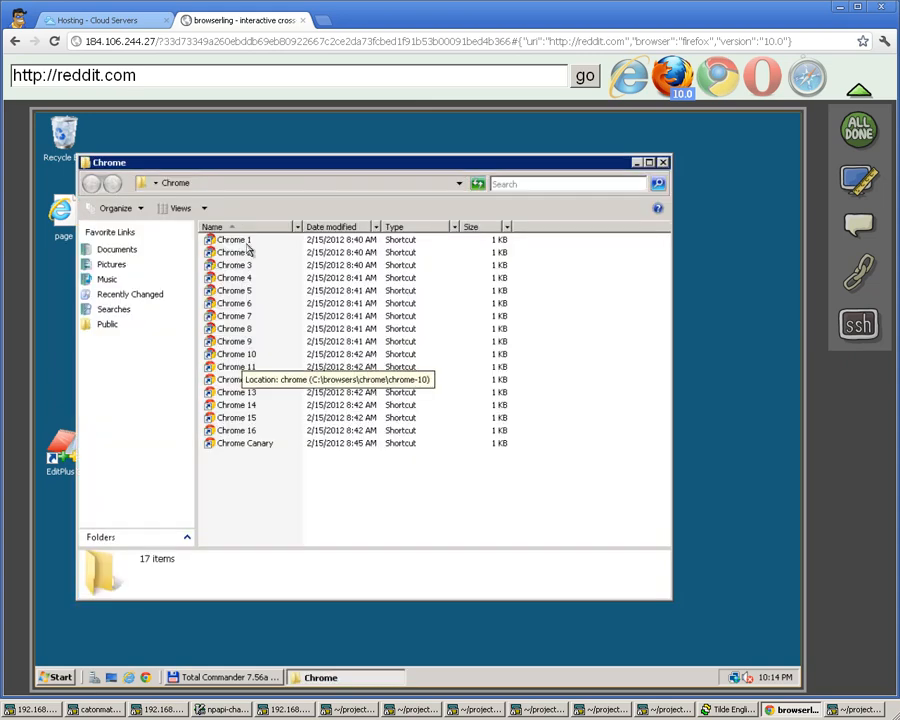
pyautogui.moveTo(233, 240)
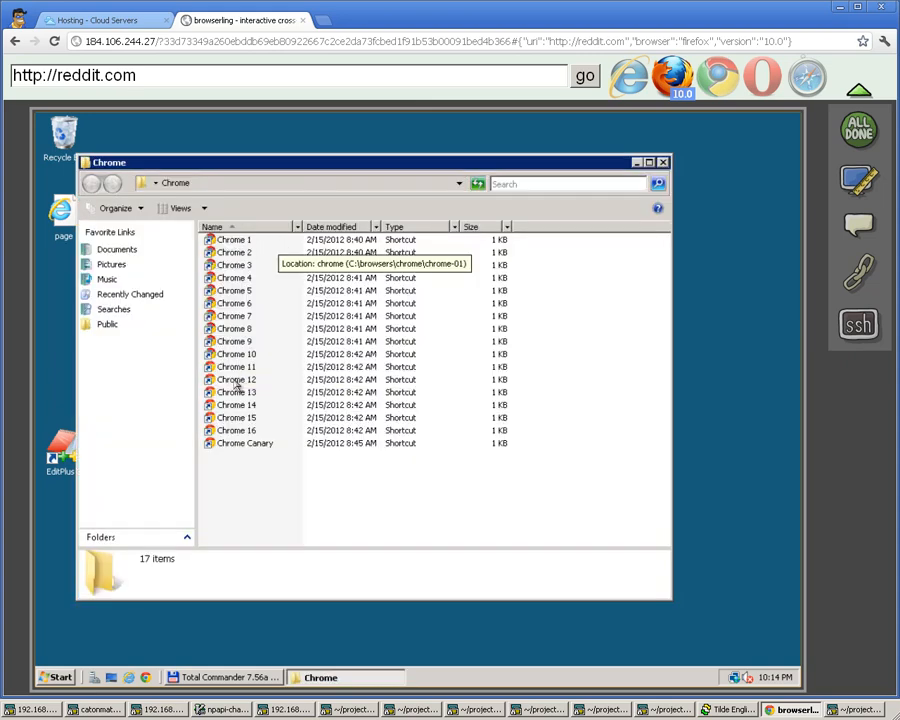
pyautogui.click(244, 442)
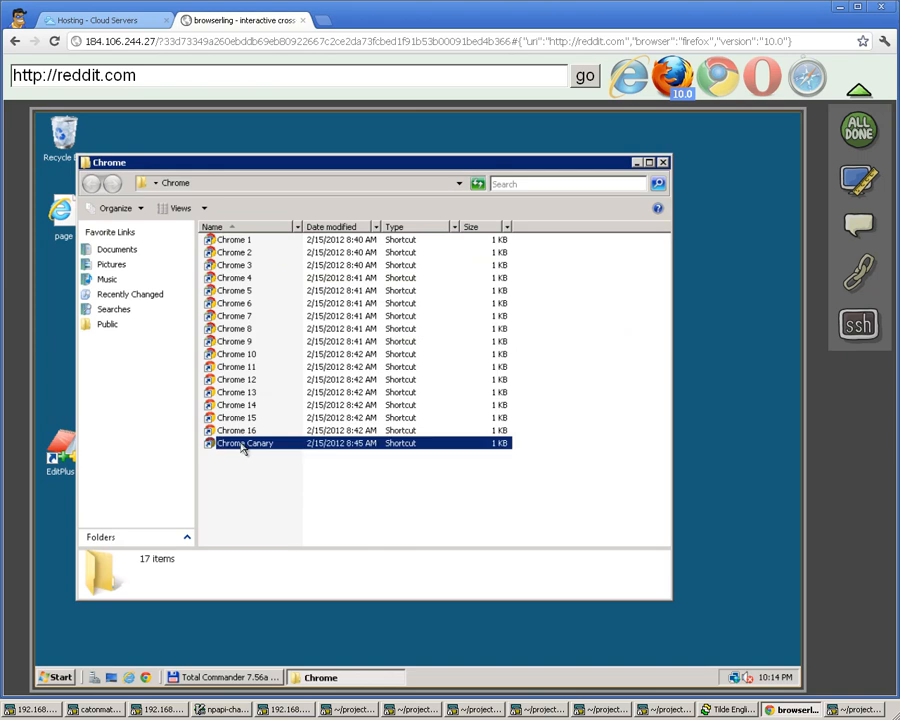
pyautogui.click(236, 366)
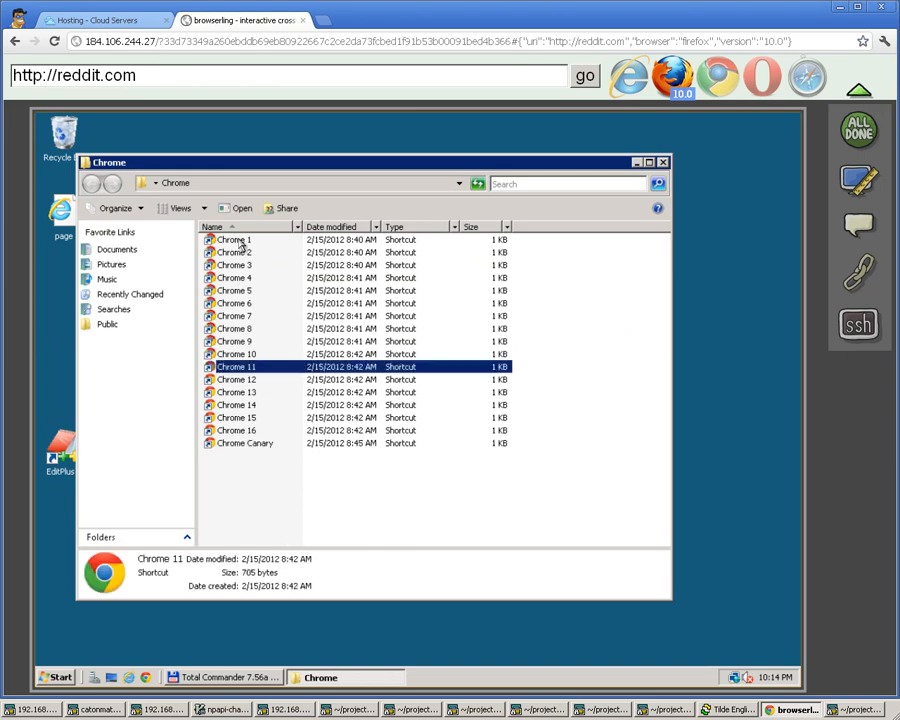
pyautogui.doubleClick(237, 366)
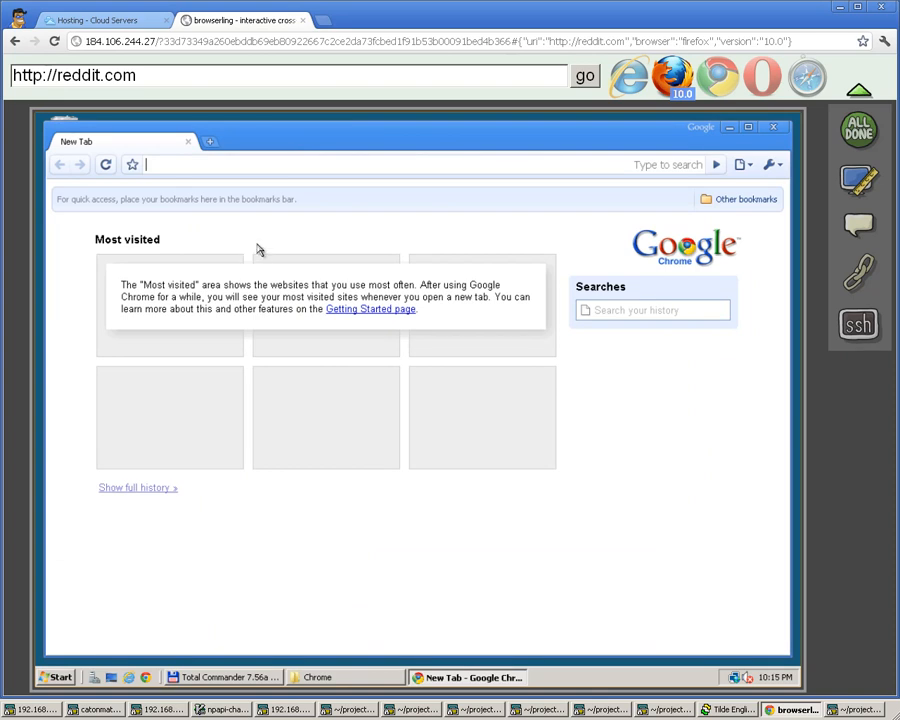
pyautogui.moveTo(262, 237)
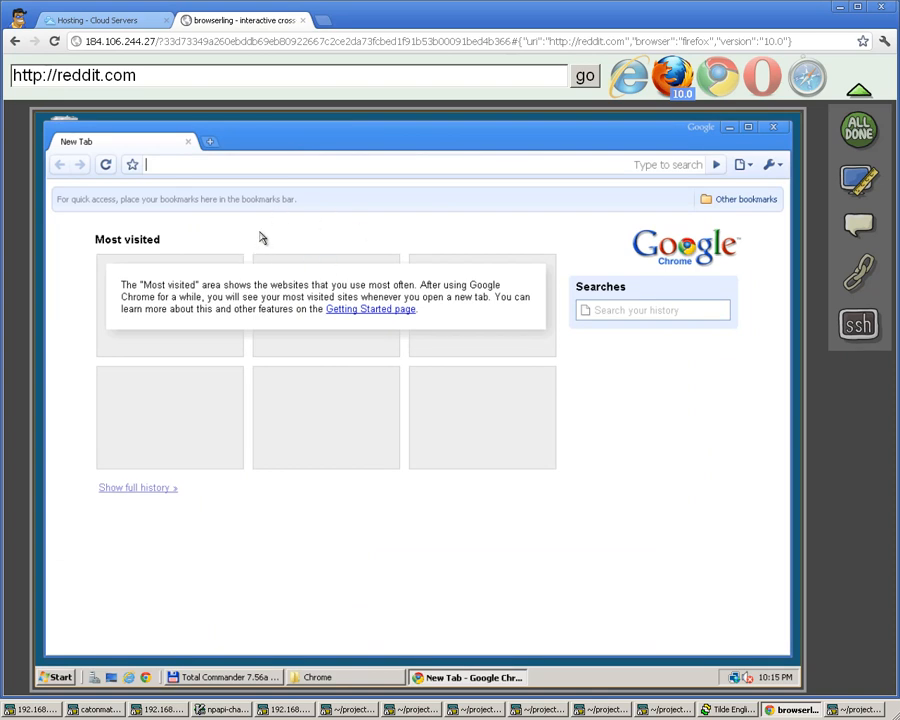
# Step: Confirm Chrome 1 reports version 1.0.154.59 via About Google Chrome, then close it
pyautogui.click(775, 164)
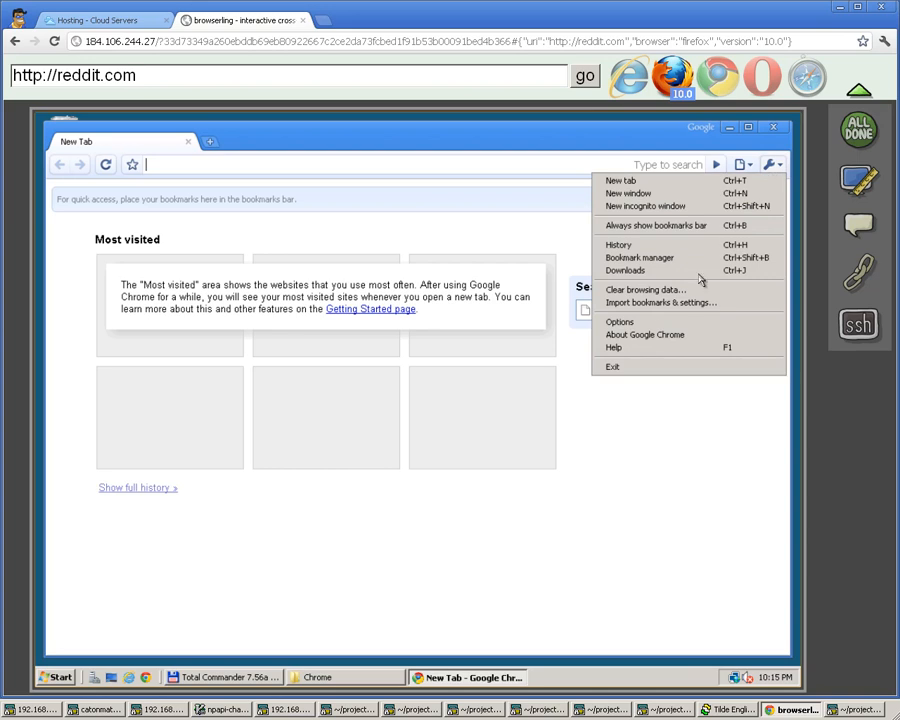
pyautogui.moveTo(646, 339)
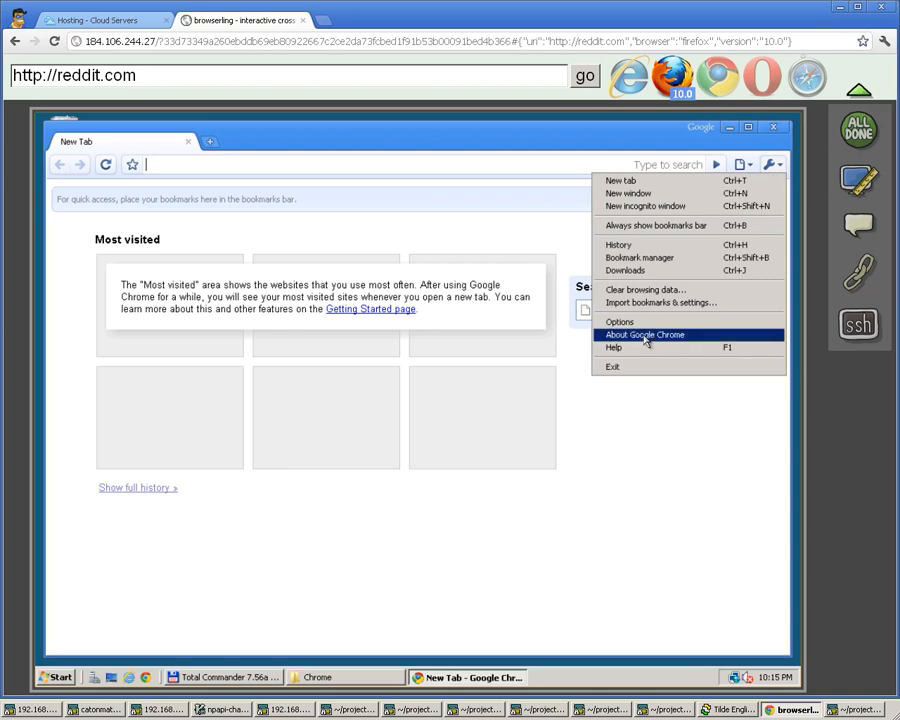
pyautogui.click(645, 334)
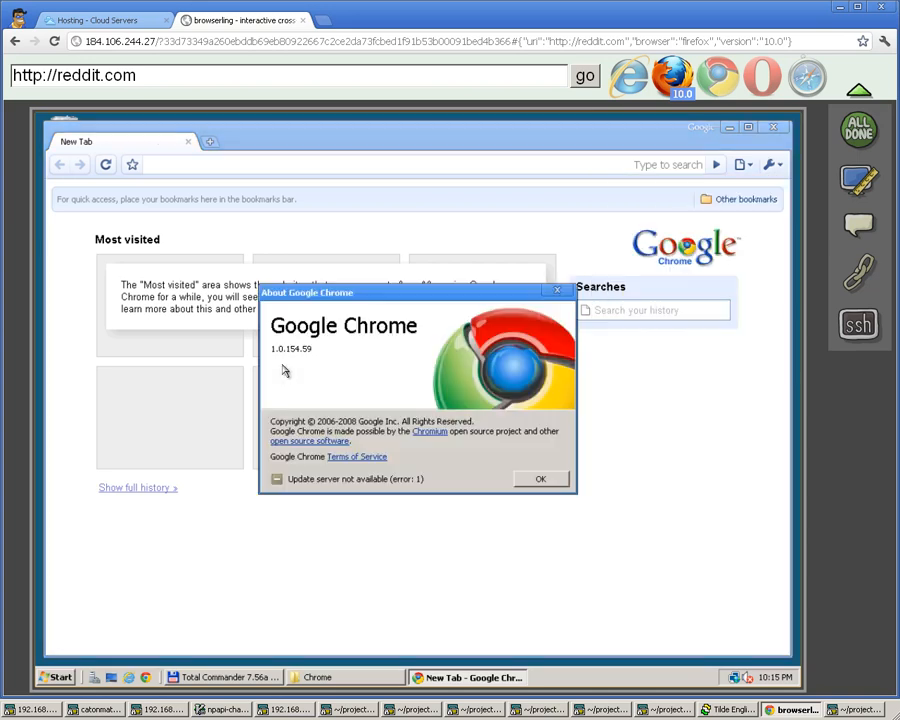
pyautogui.moveTo(275, 352)
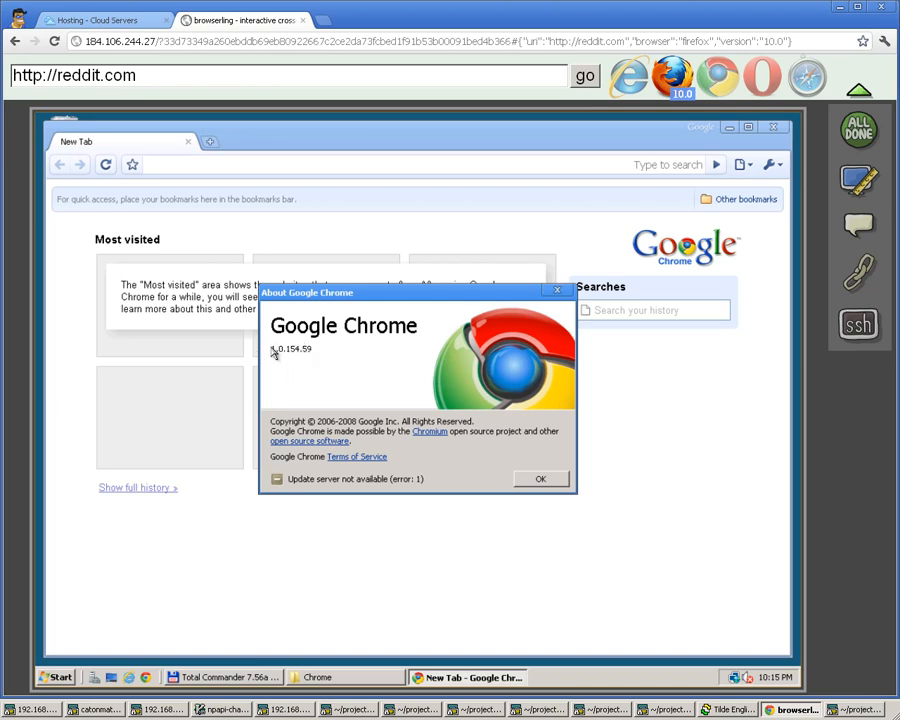
pyautogui.moveTo(292, 360)
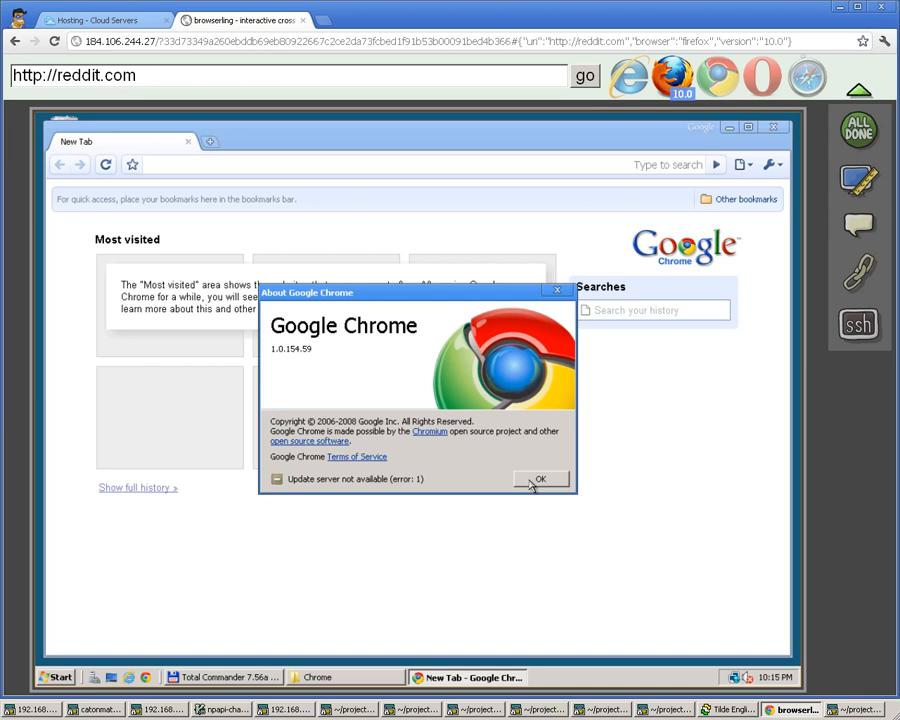
pyautogui.click(540, 479)
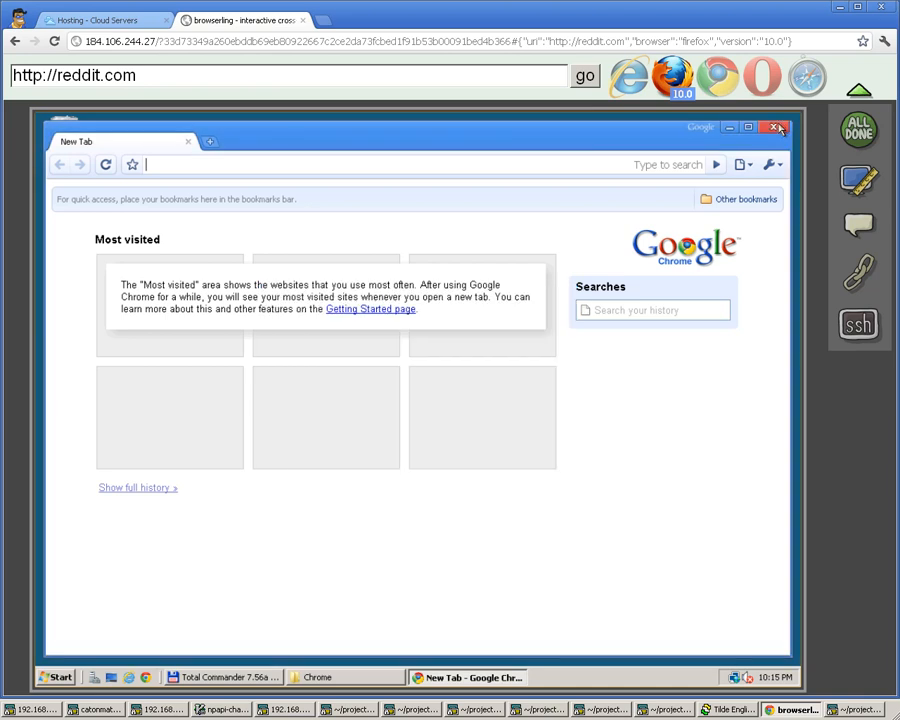
pyautogui.click(778, 127)
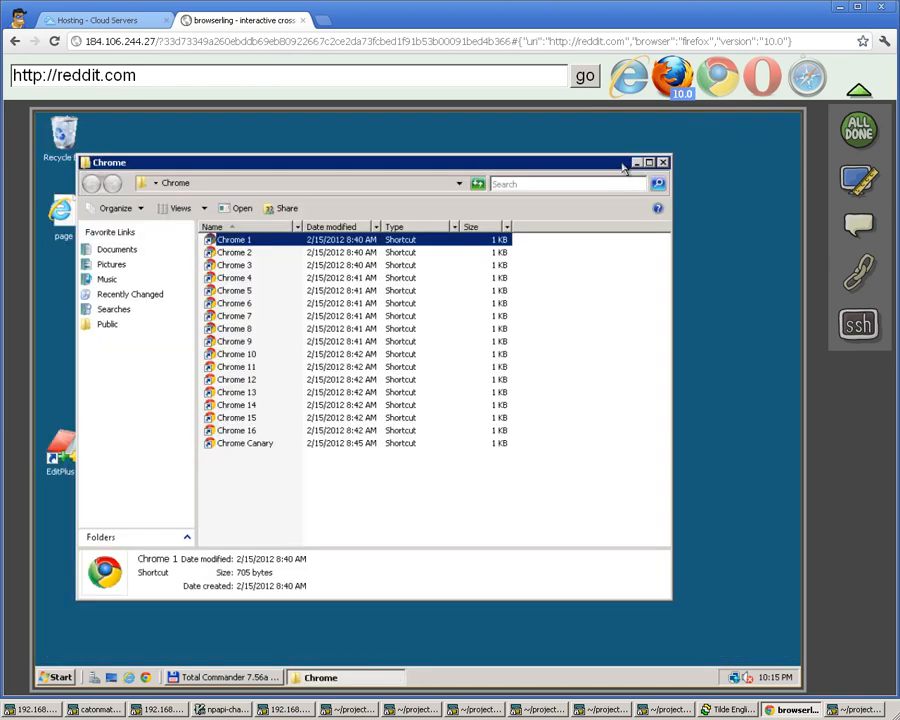
# Step: Close the Chrome folder, browse Firefox 3, 3.6, 4, 9 and Nightly shortcuts, then close
pyautogui.click(664, 162)
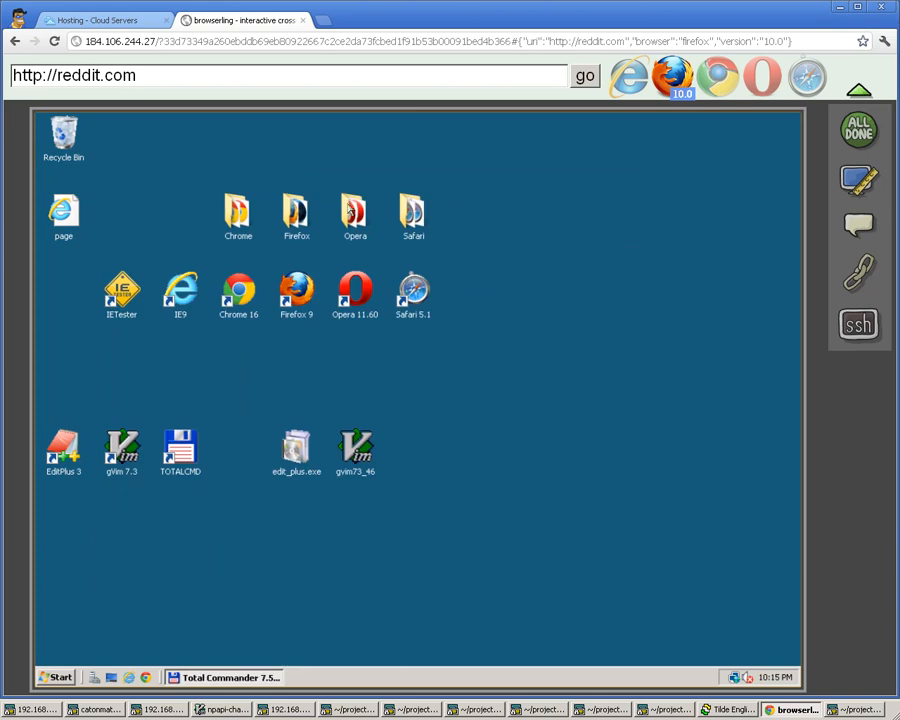
pyautogui.doubleClick(296, 208)
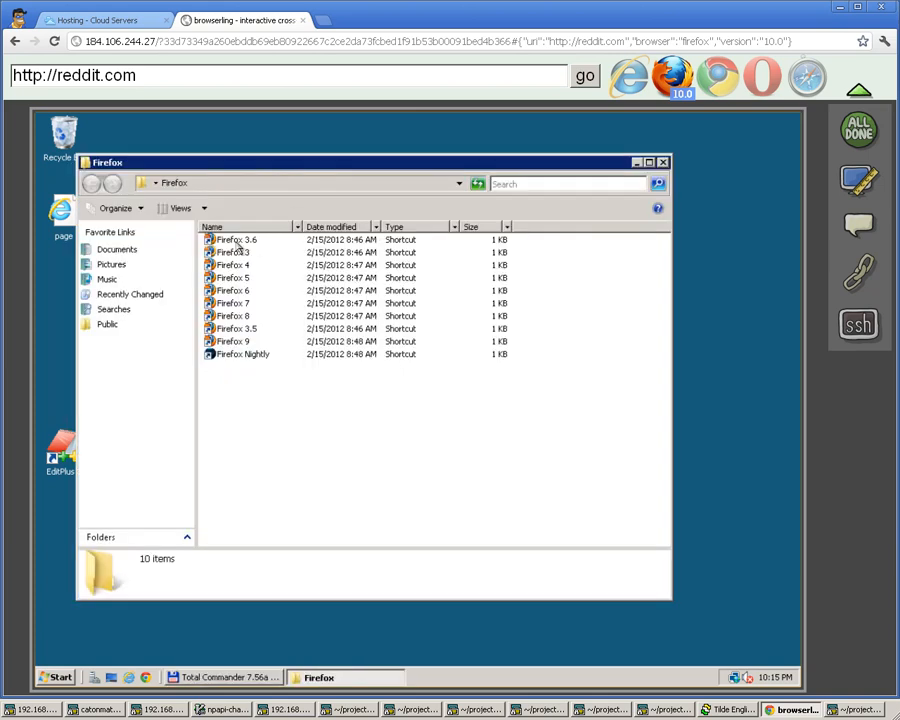
pyautogui.click(238, 240)
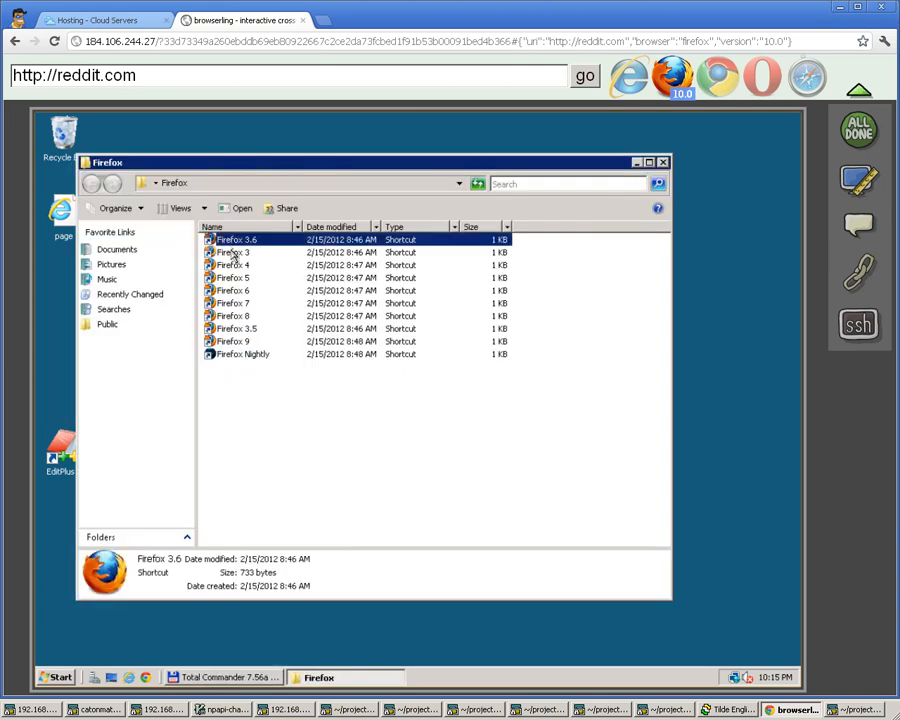
pyautogui.click(232, 252)
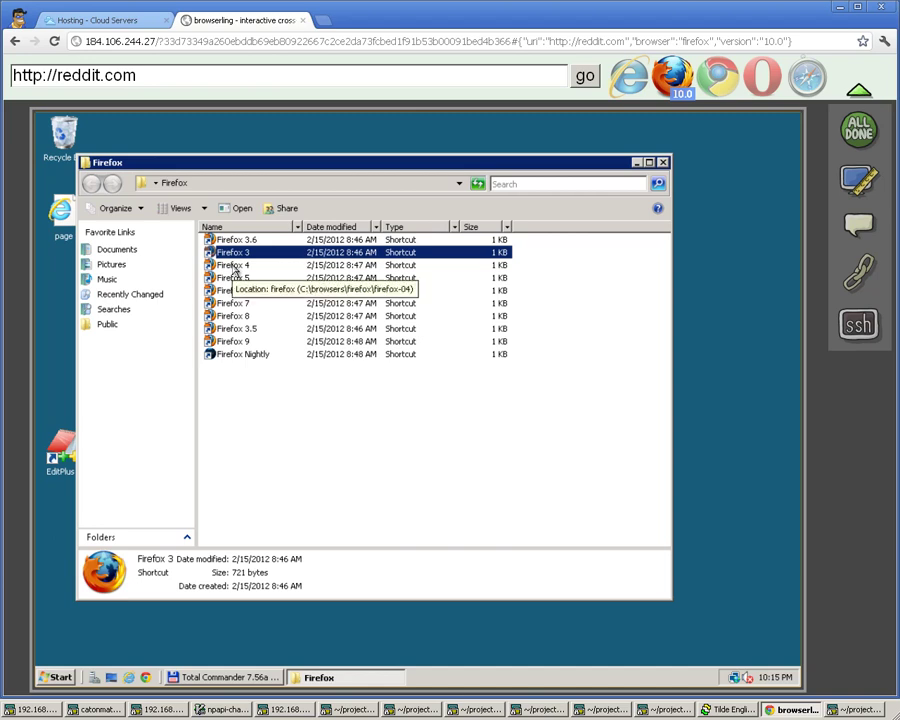
pyautogui.click(233, 271)
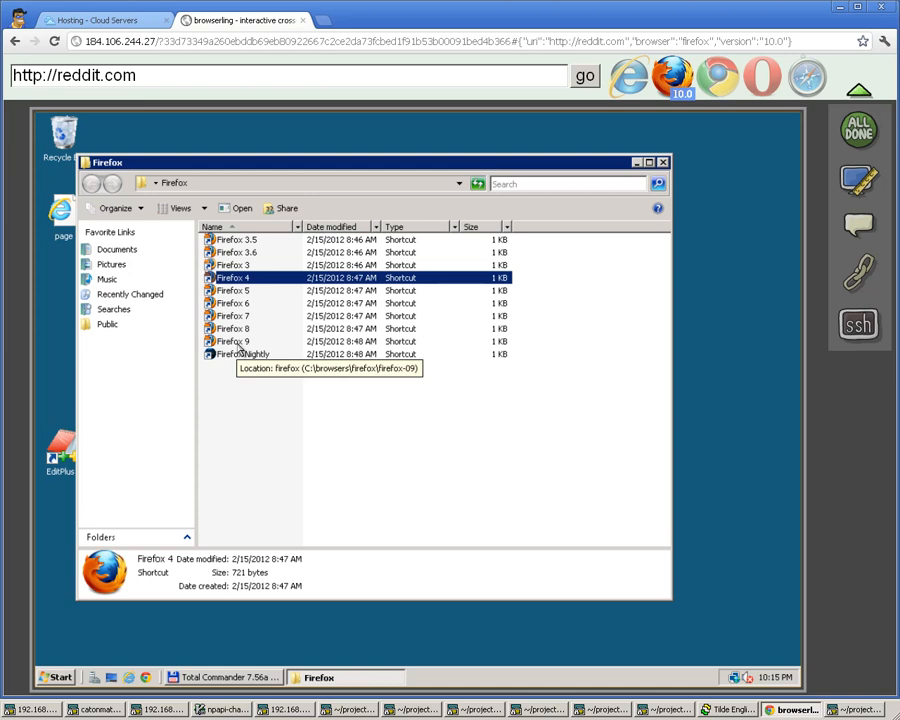
pyautogui.click(232, 341)
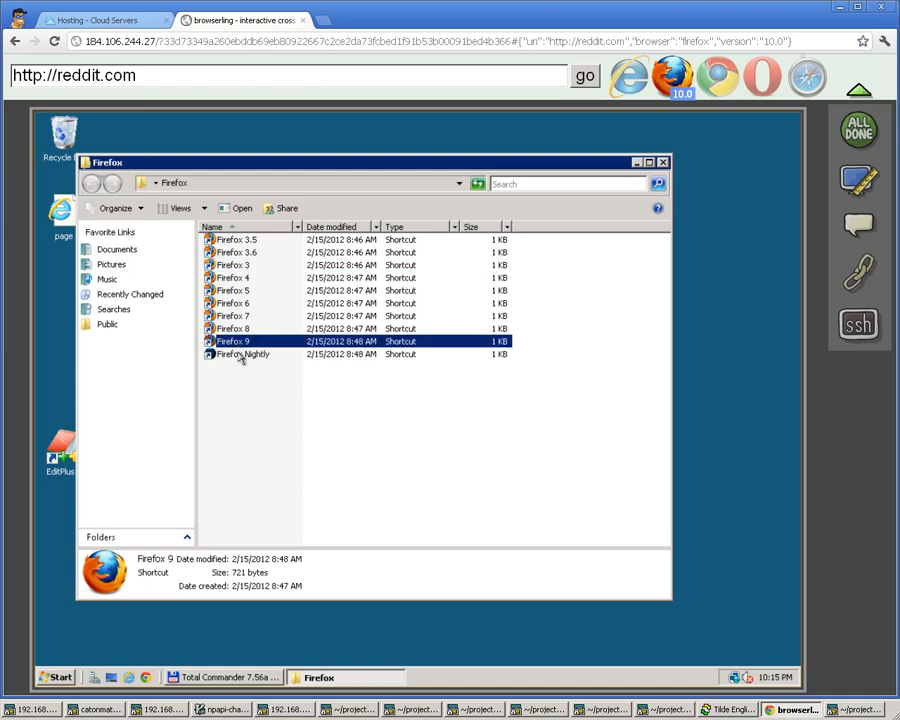
pyautogui.click(243, 354)
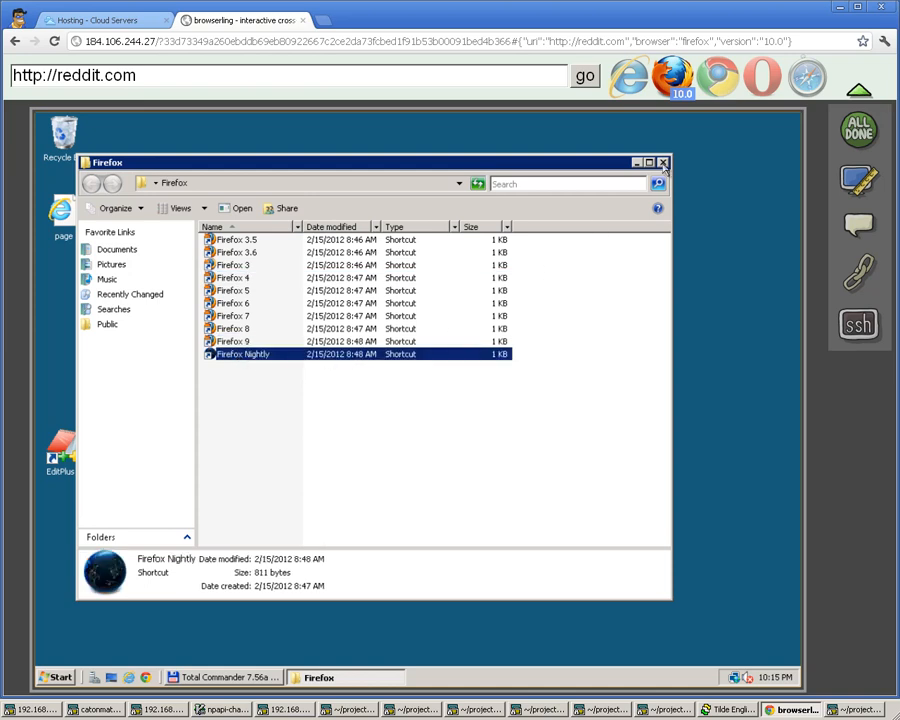
pyautogui.click(663, 162)
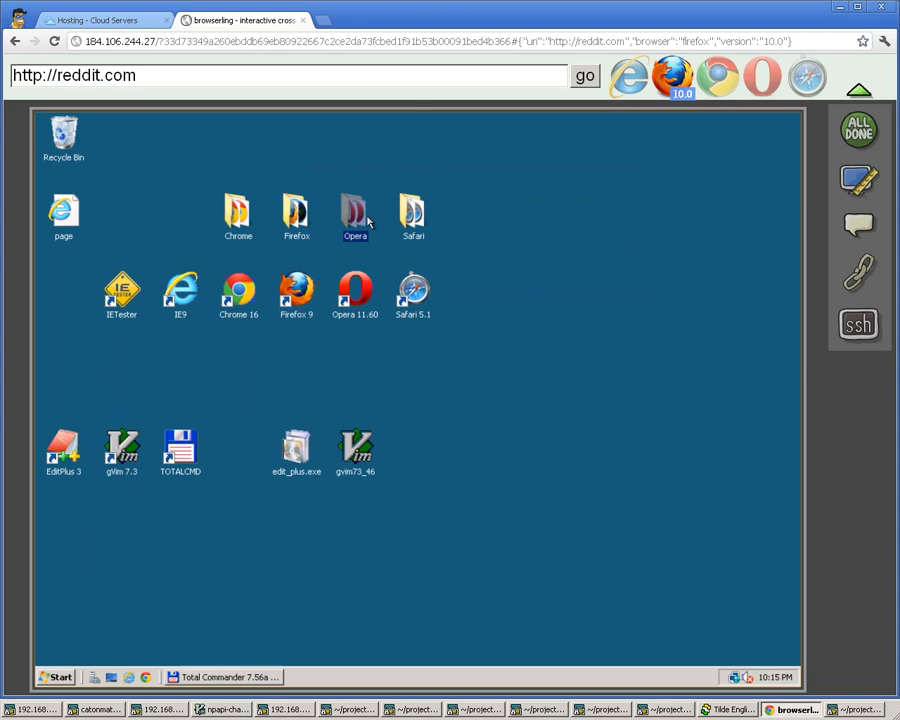
pyautogui.doubleClick(355, 210)
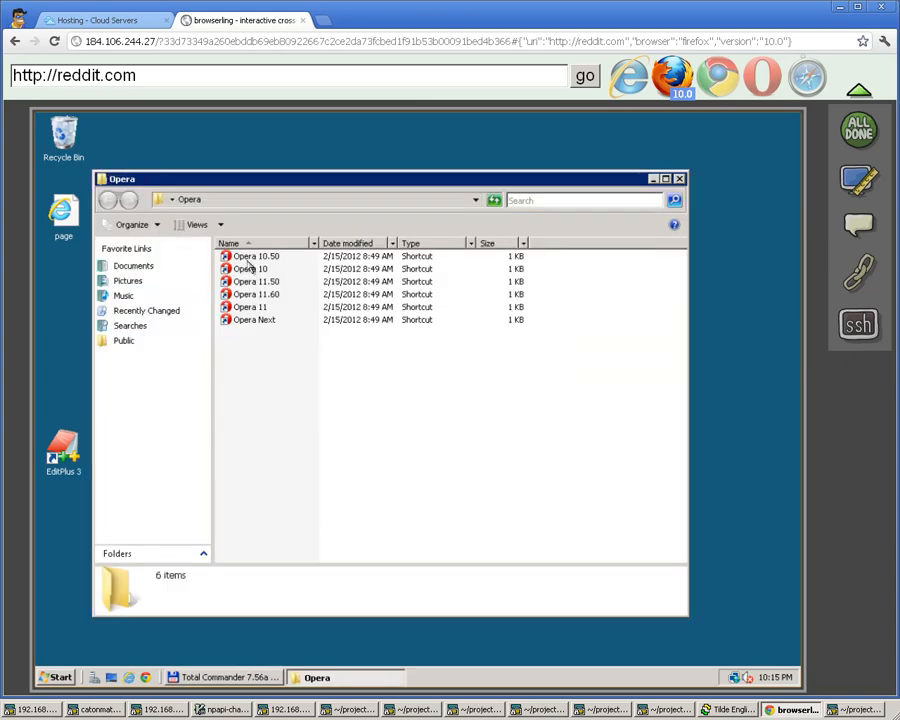
pyautogui.click(250, 268)
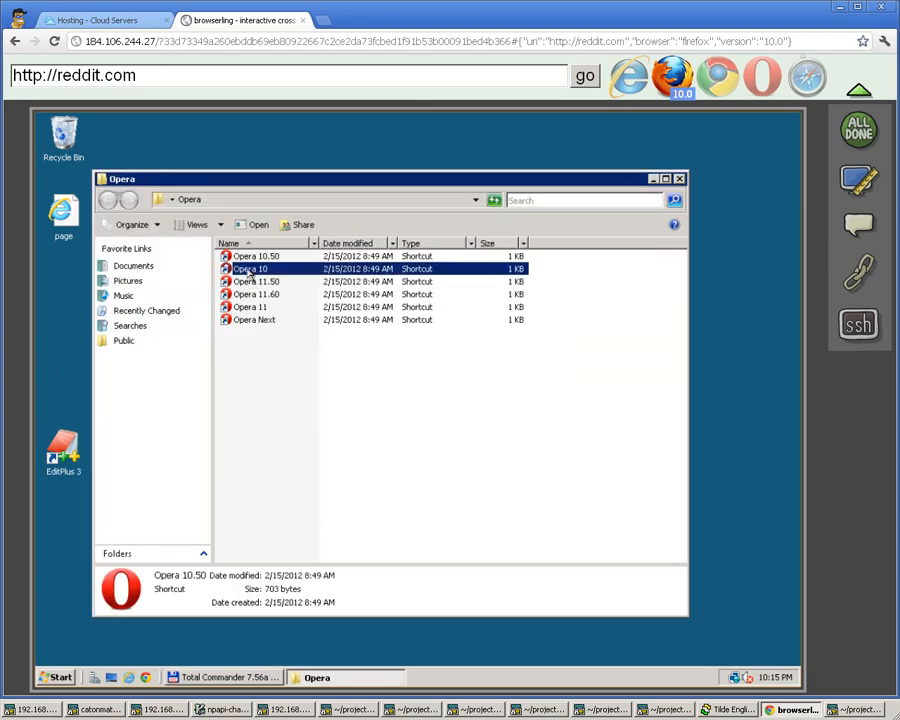
pyautogui.click(256, 281)
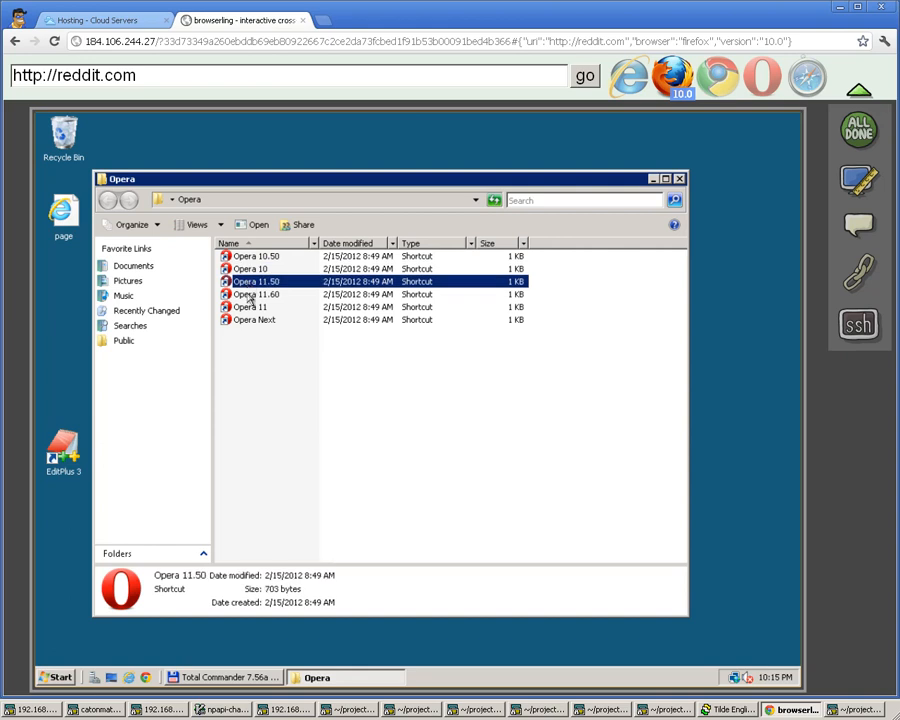
pyautogui.click(256, 294)
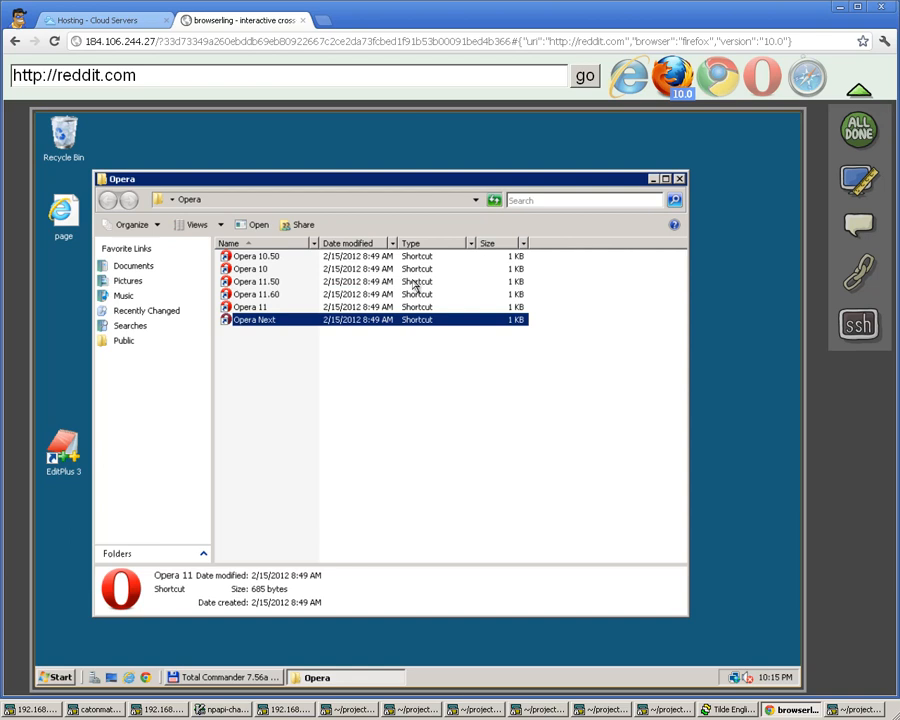
pyautogui.click(255, 319)
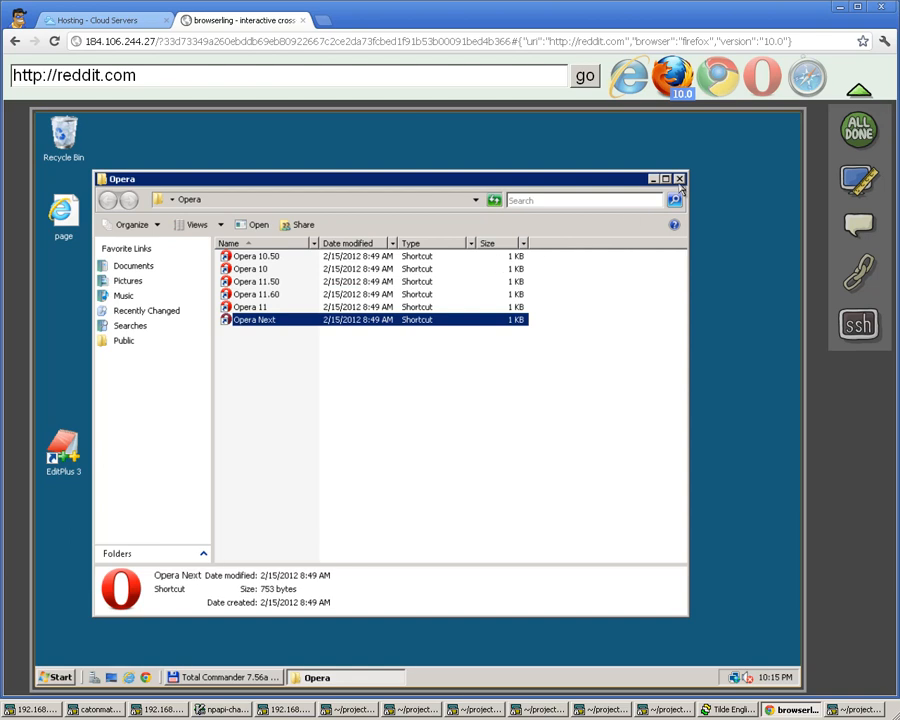
# Step: Close the Opera folder, open the Safari folder to view Safari 5.1, then close it
pyautogui.click(680, 178)
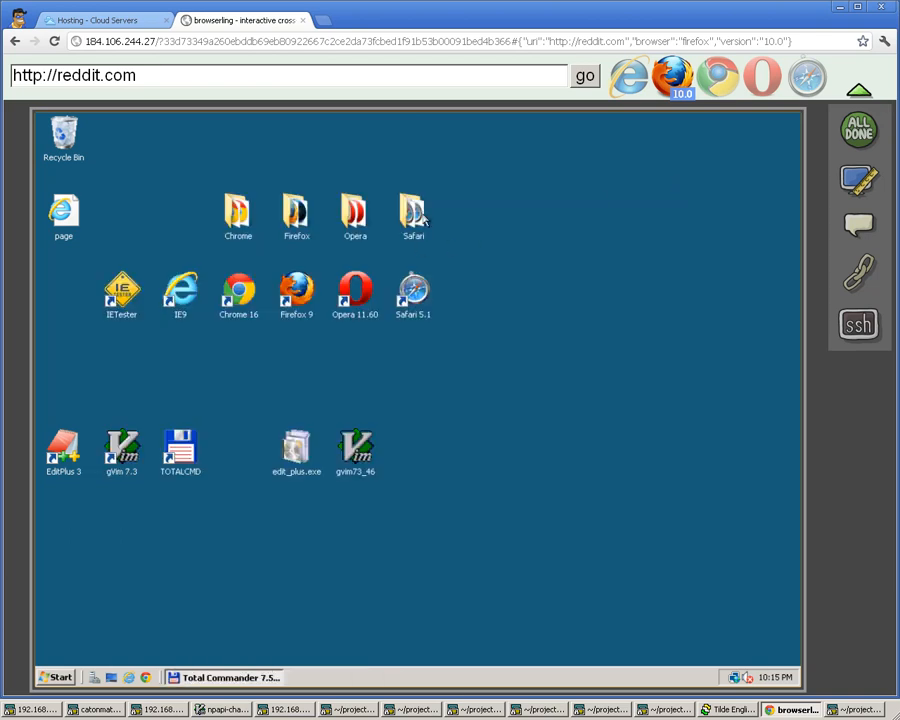
pyautogui.doubleClick(412, 210)
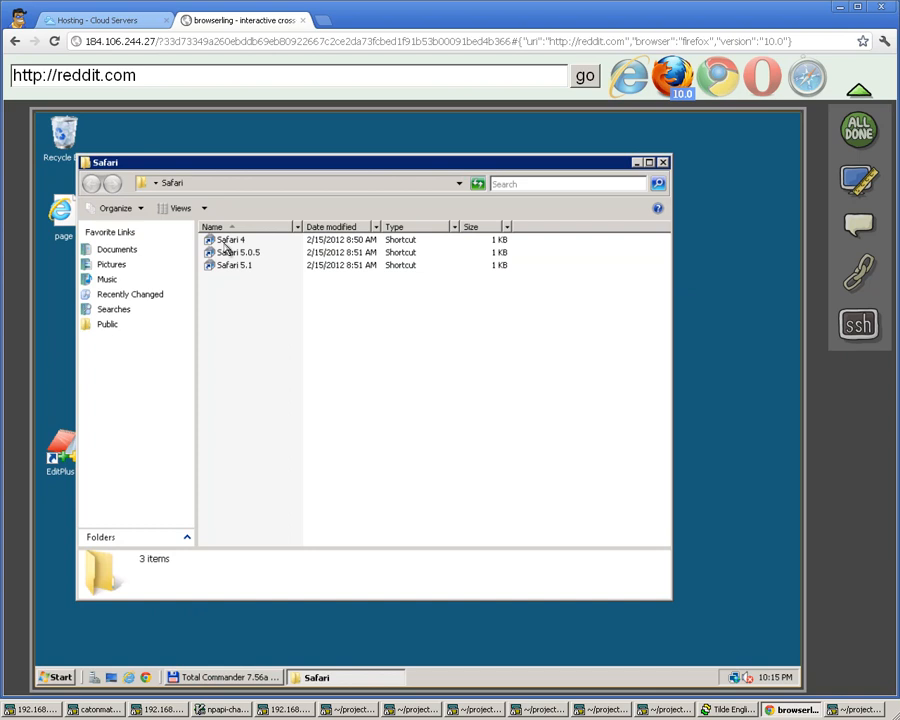
pyautogui.click(232, 265)
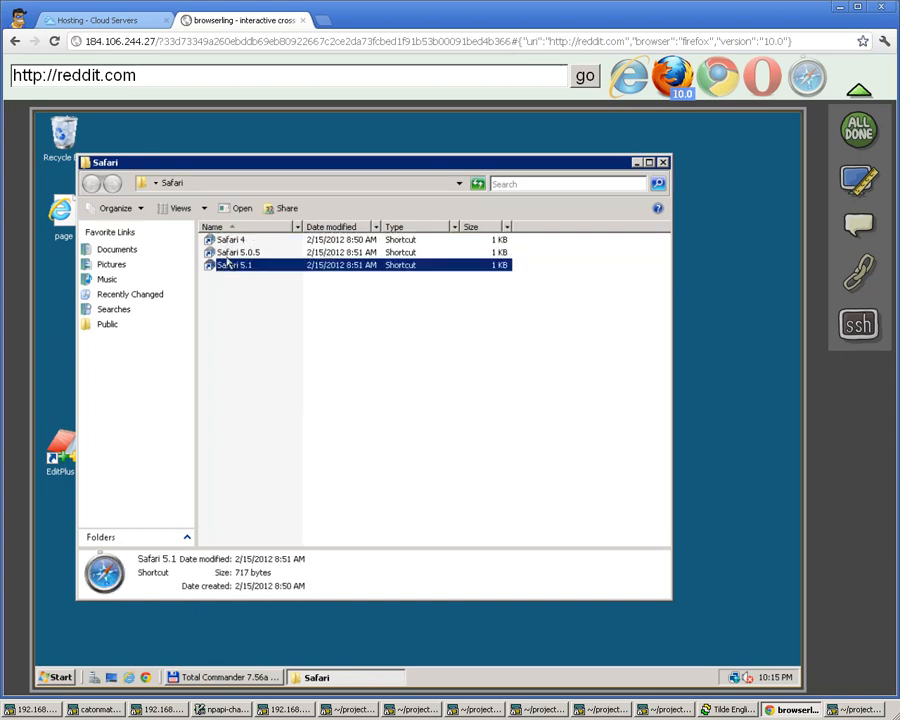
pyautogui.click(238, 252)
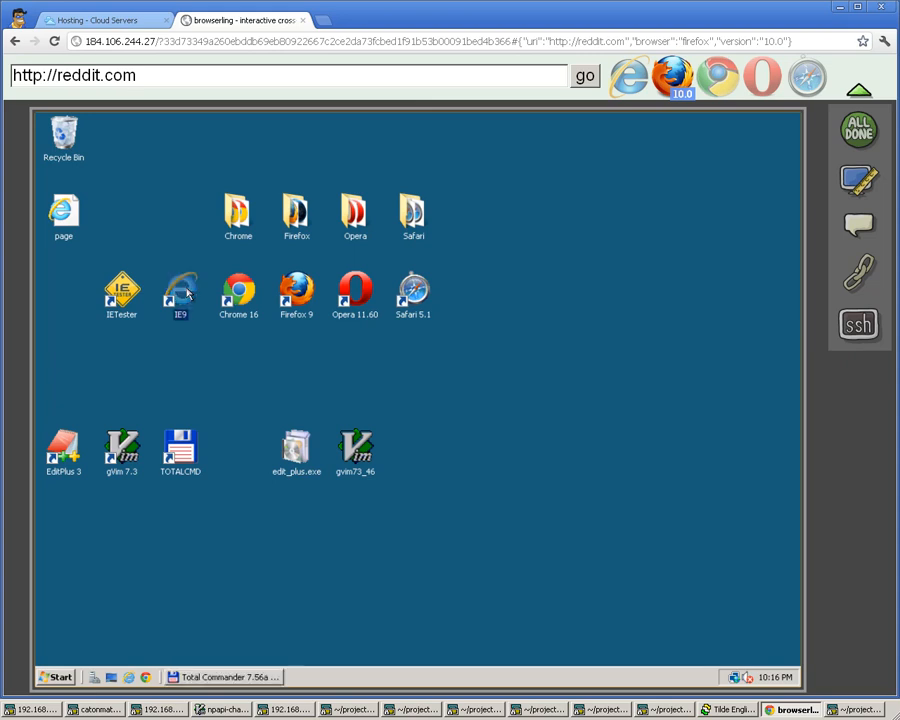
pyautogui.doubleClick(180, 288)
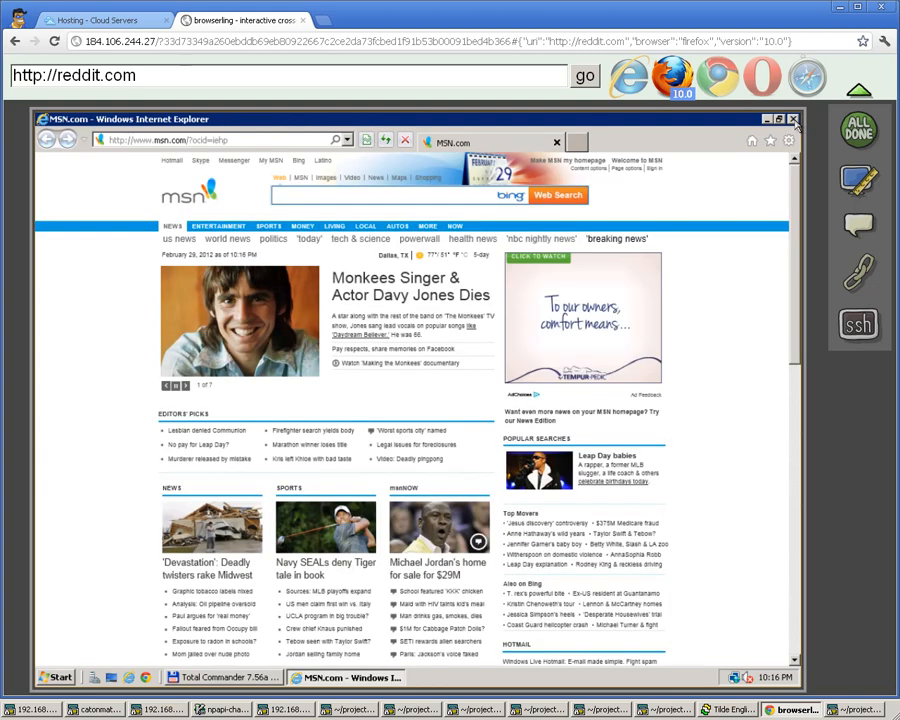
pyautogui.click(792, 117)
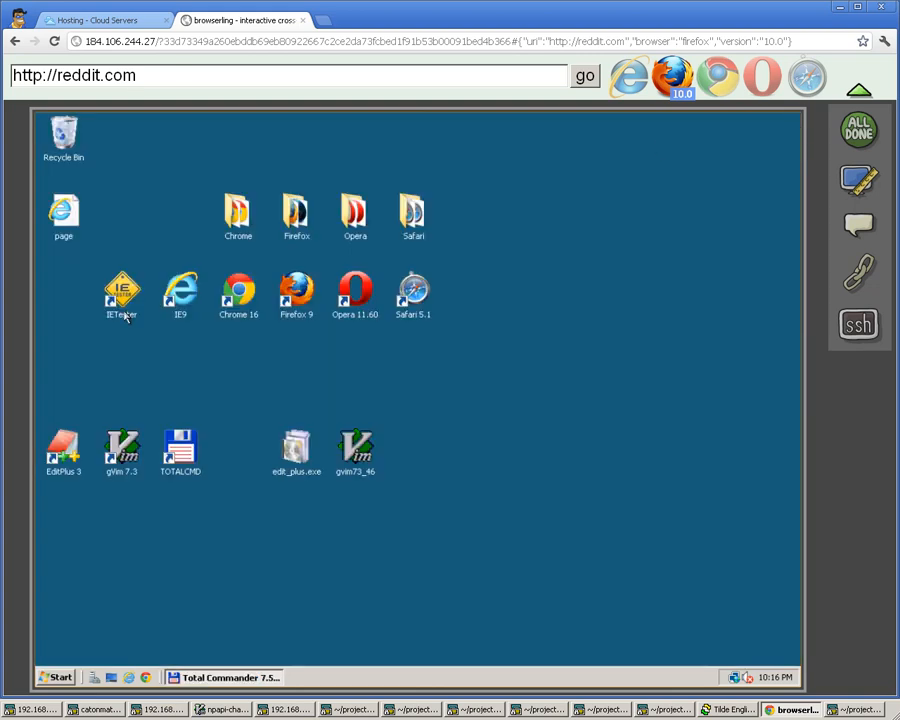
pyautogui.moveTo(250, 377)
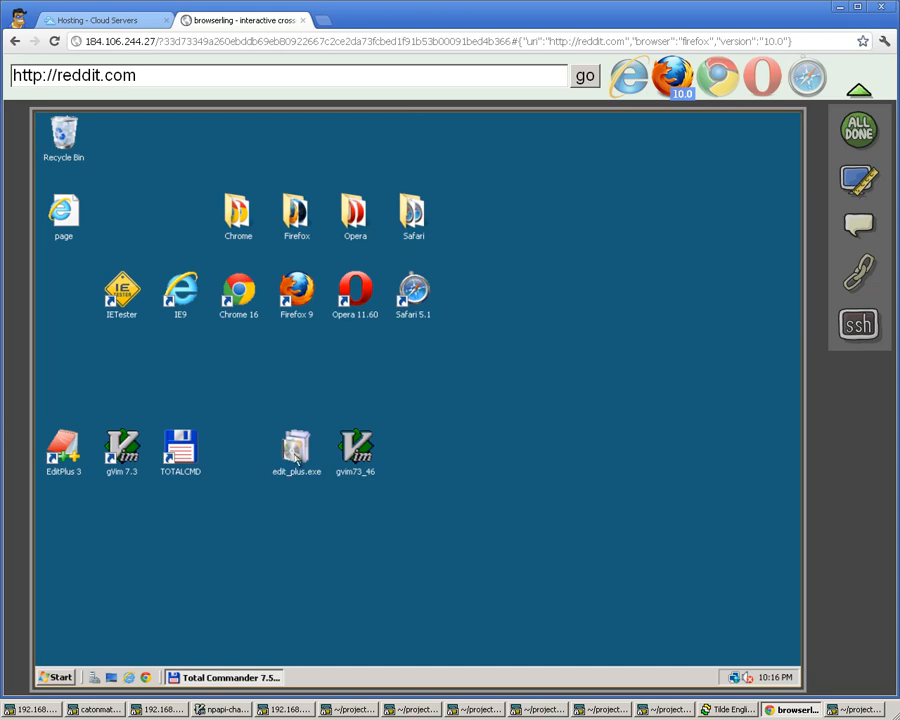
# Step: Run edit_plus.exe, allow it, accept the license and agree to EditPlus 3.31's evaluation terms
pyautogui.doubleClick(293, 445)
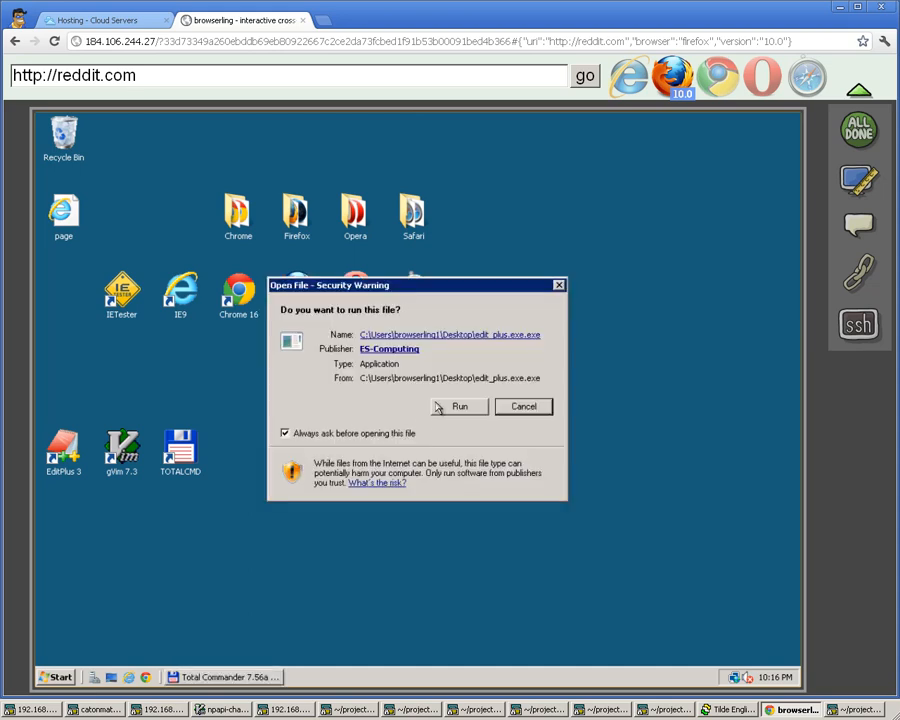
pyautogui.click(457, 406)
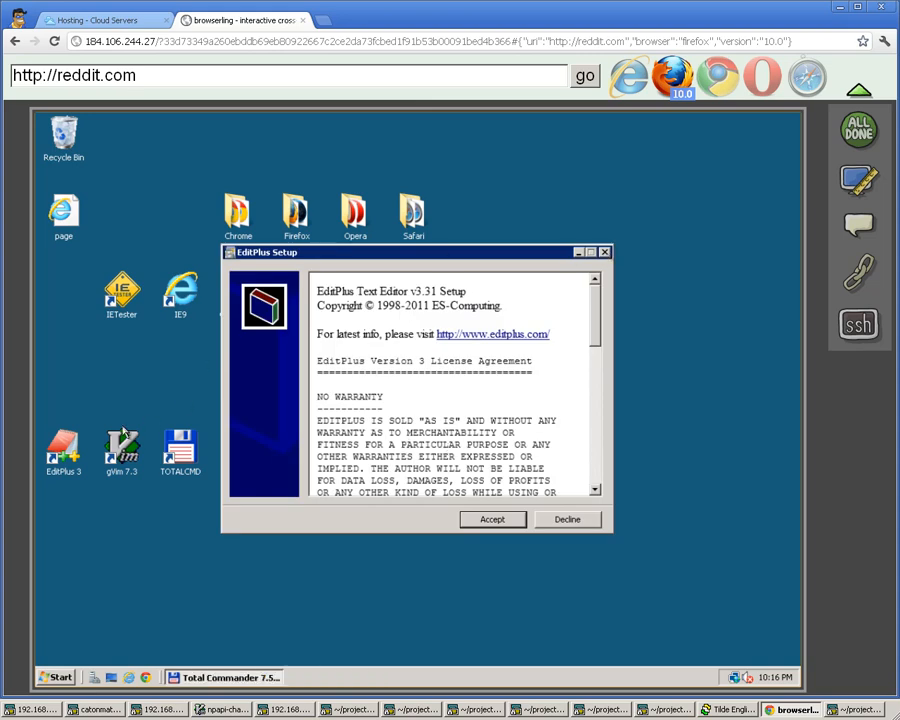
pyautogui.click(492, 519)
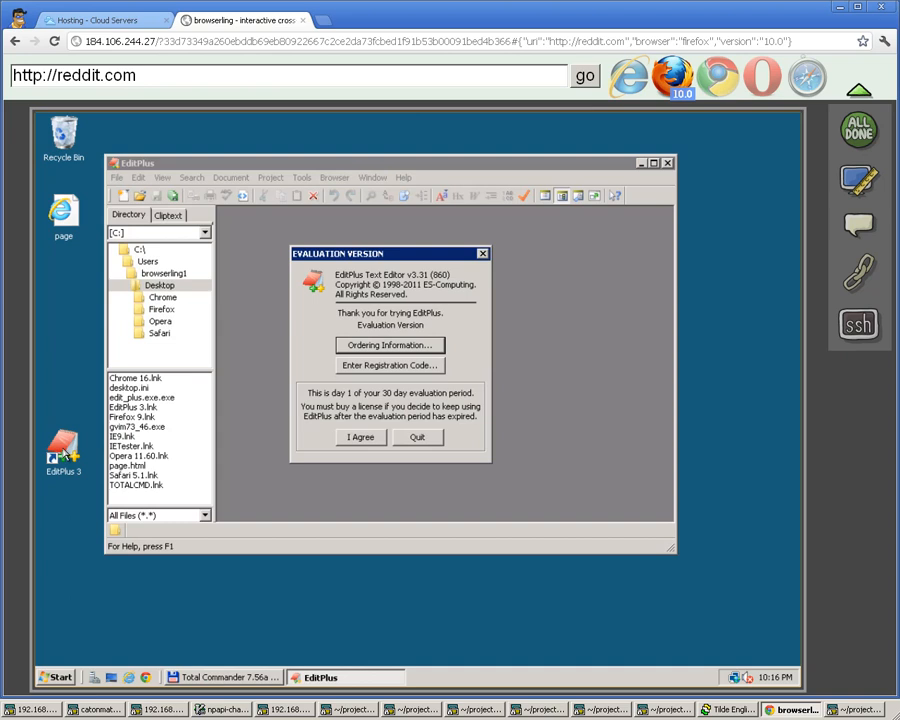
pyautogui.click(355, 437)
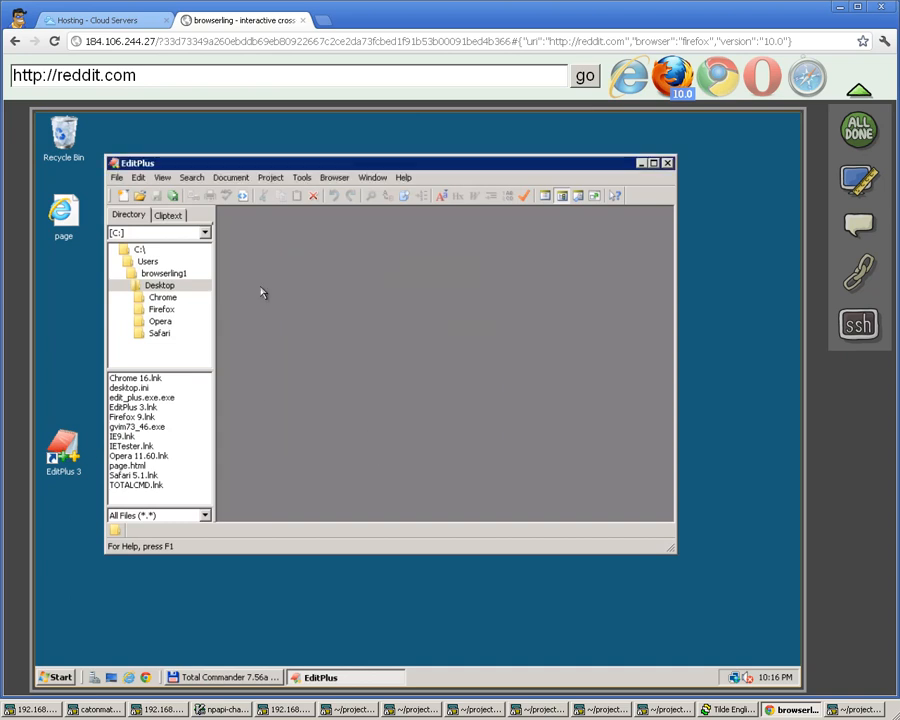
pyautogui.moveTo(318, 267)
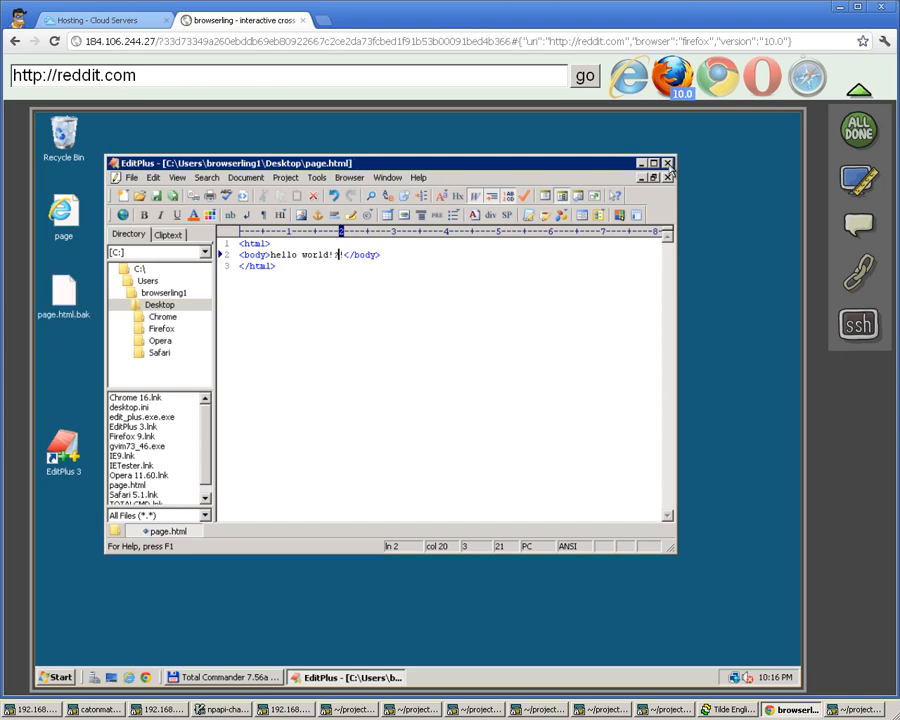
# Step: Close EditPlus after saving page.html with the 'hello world!?!' body
pyautogui.click(671, 174)
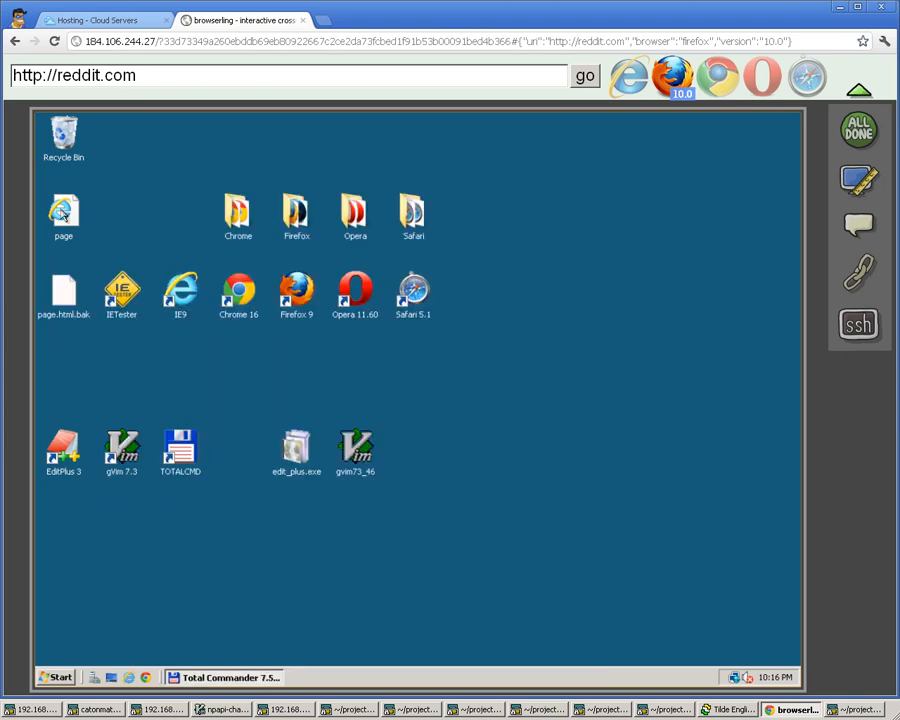
pyautogui.doubleClick(62, 210)
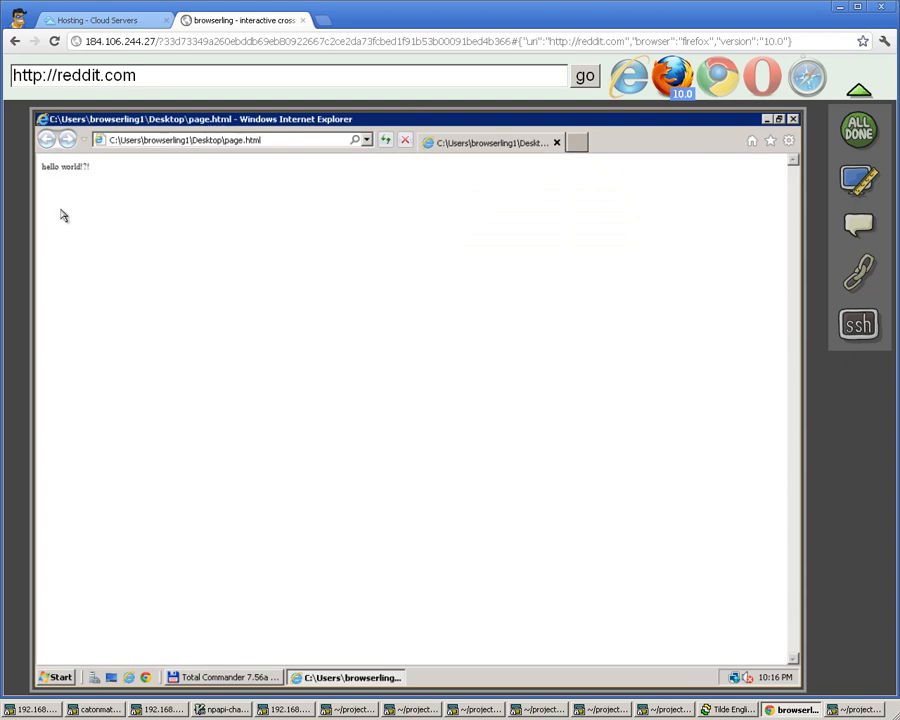
pyautogui.moveTo(819, 121)
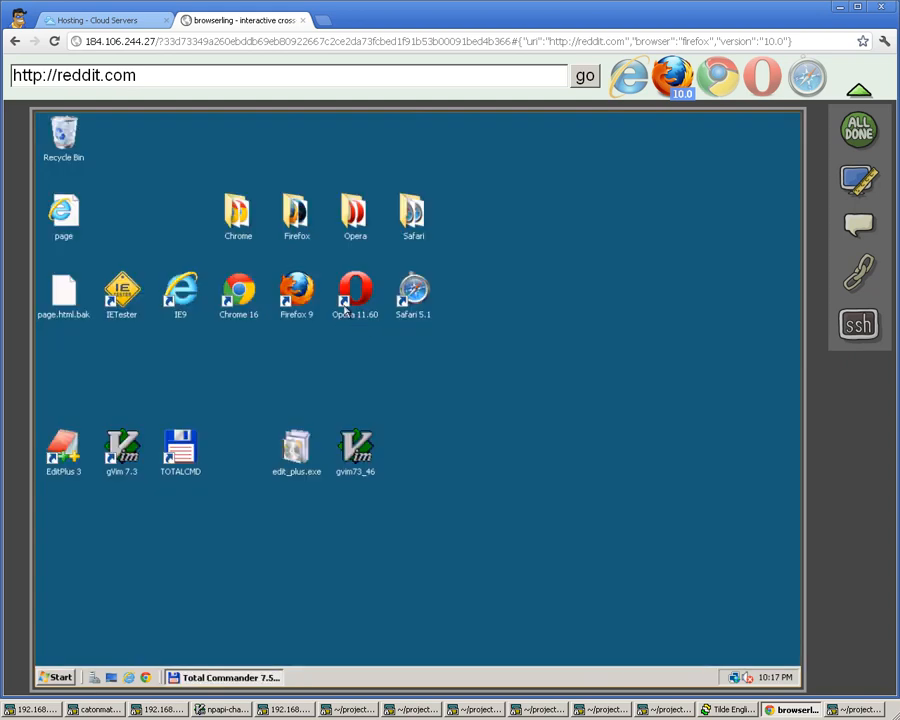
pyautogui.moveTo(308, 360)
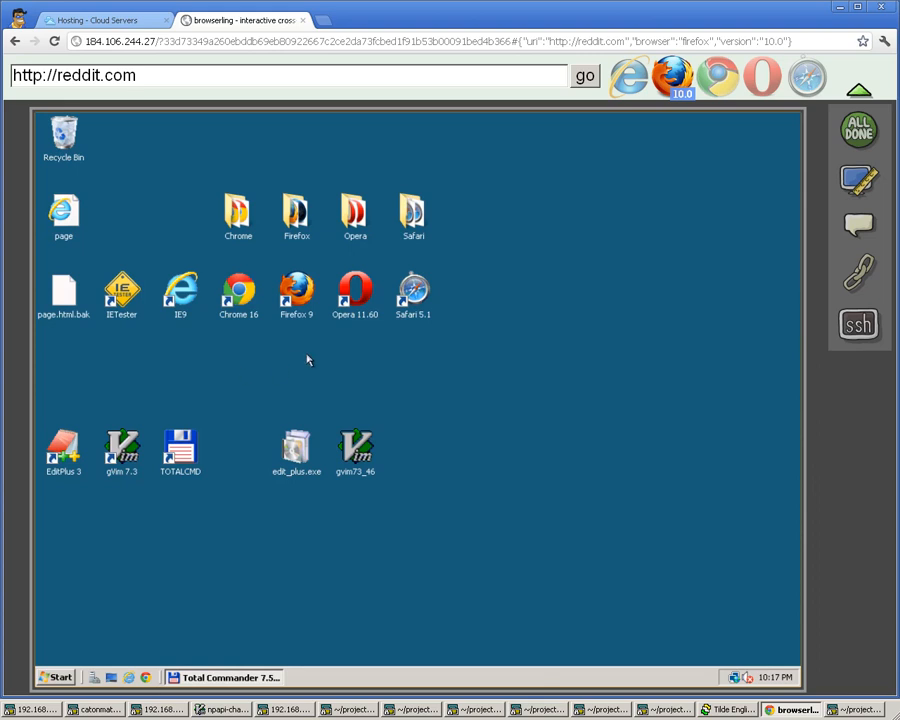
pyautogui.moveTo(261, 350)
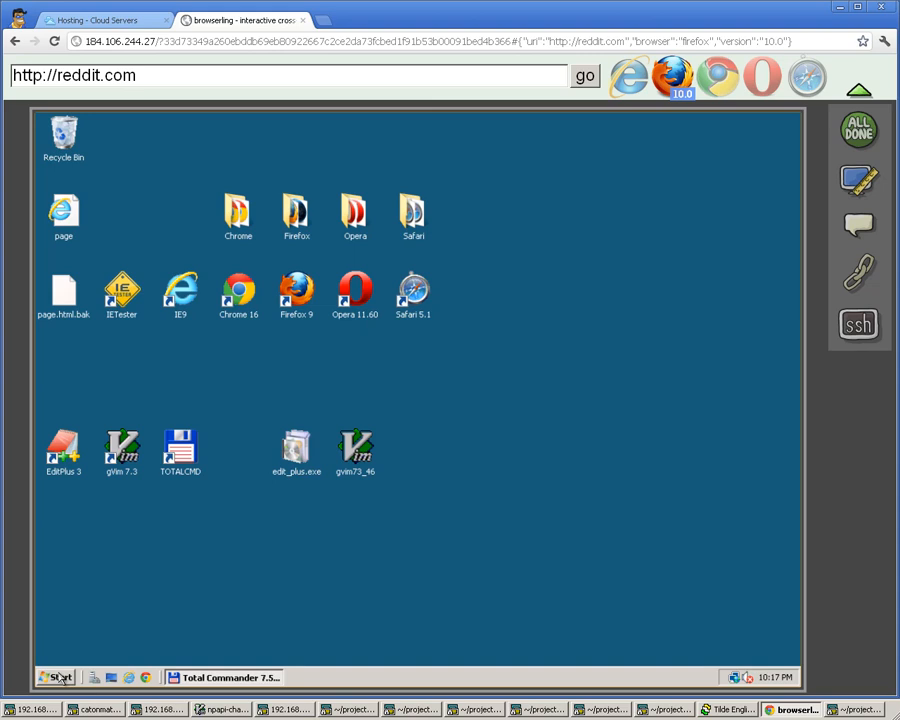
pyautogui.click(58, 677)
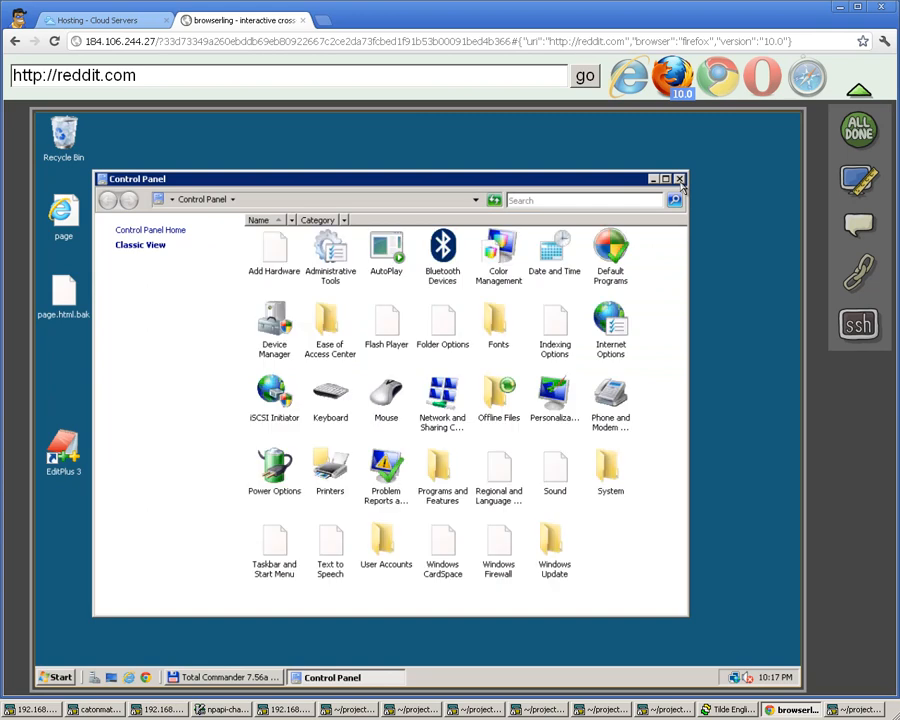
pyautogui.click(679, 178)
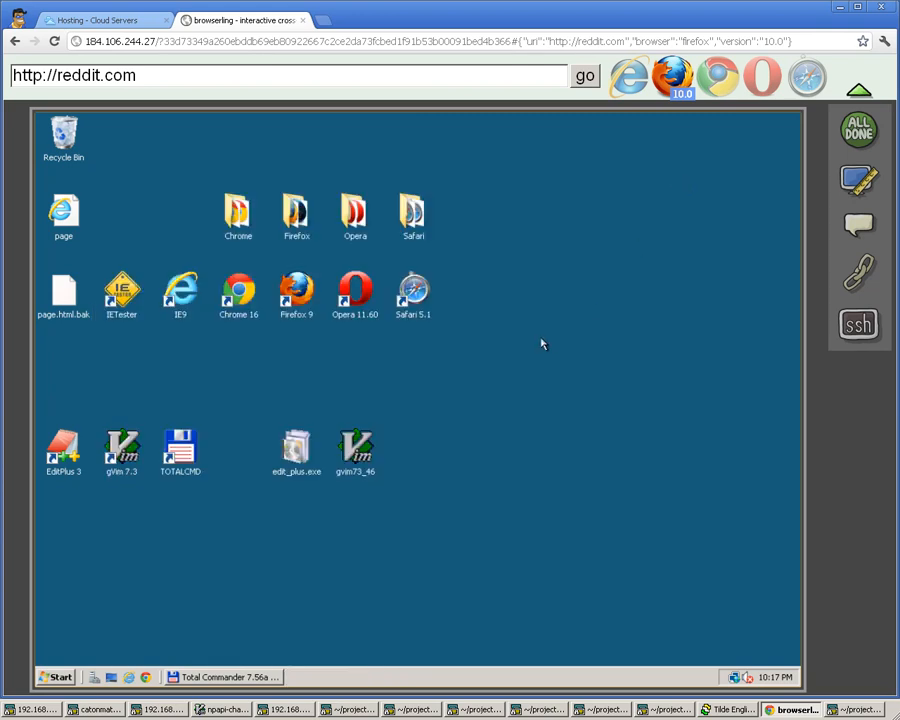
pyautogui.moveTo(497, 435)
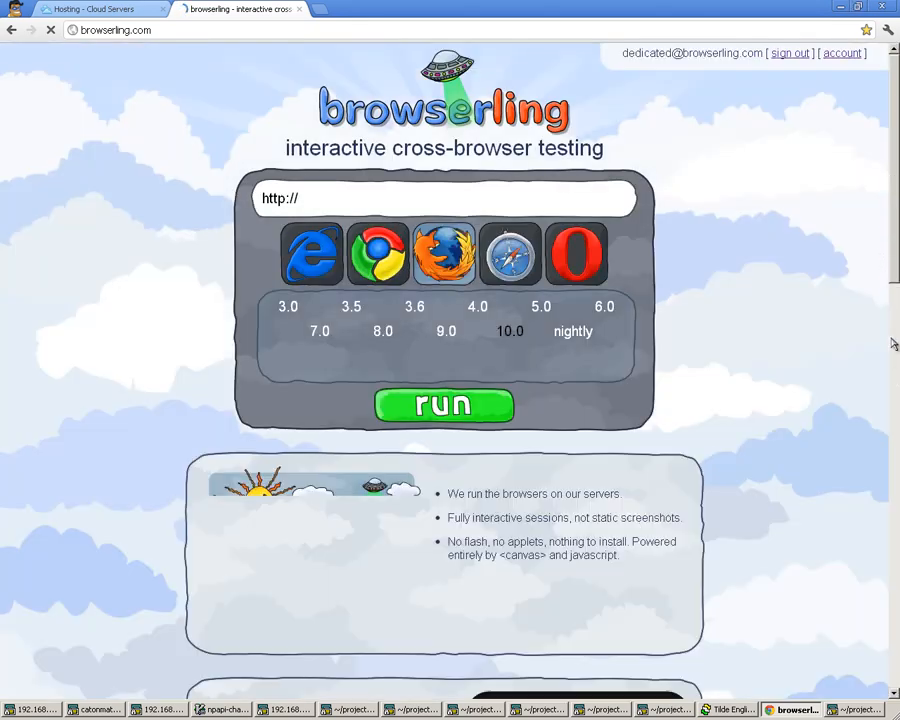
# Step: Scroll down the Browserling page to the feedback comment form and pricing plans
pyautogui.scroll(-3)
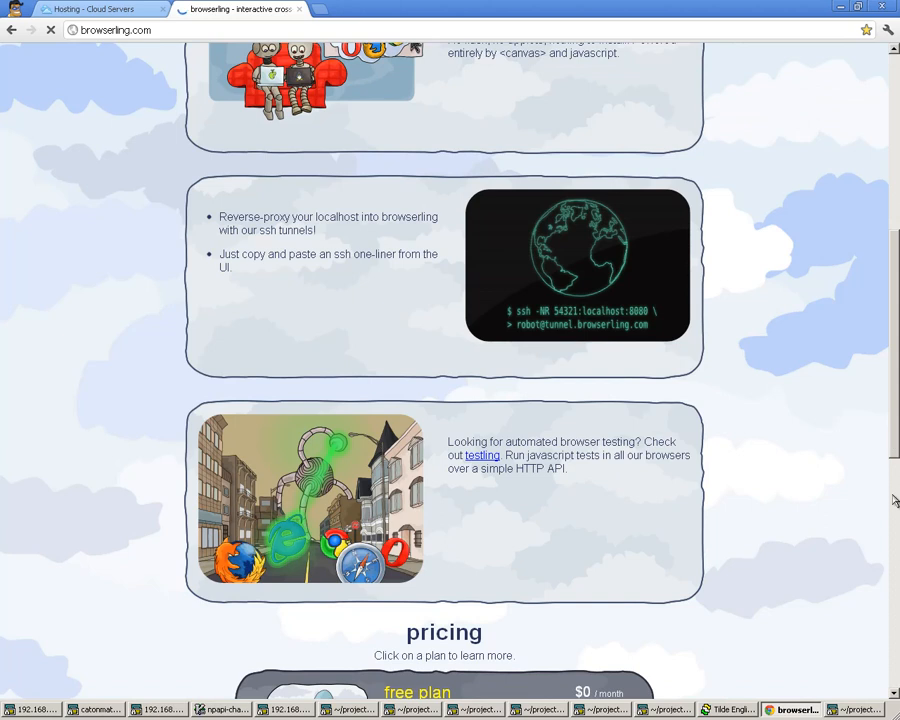
pyautogui.scroll(-3)
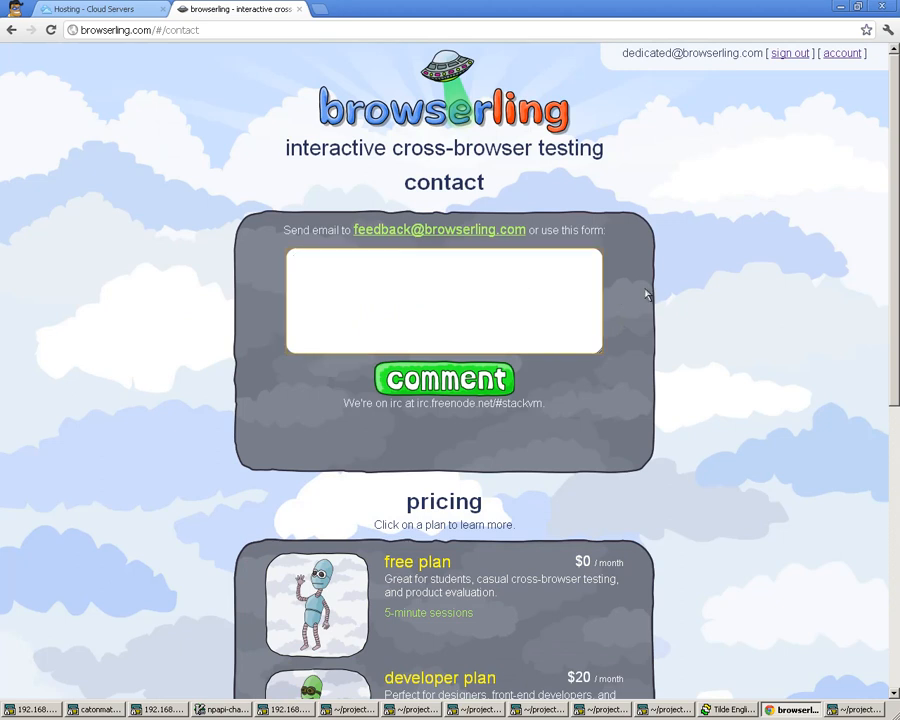
# Step: Click into the comment box and scroll to the free, $20 and $250 plans
pyautogui.click(443, 300)
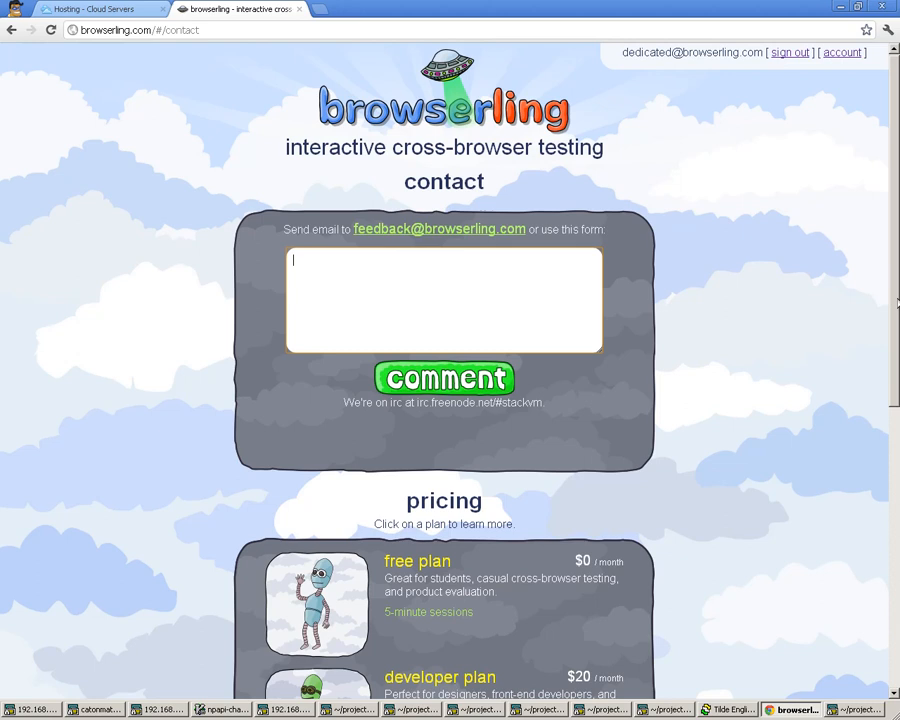
pyautogui.scroll(-3)
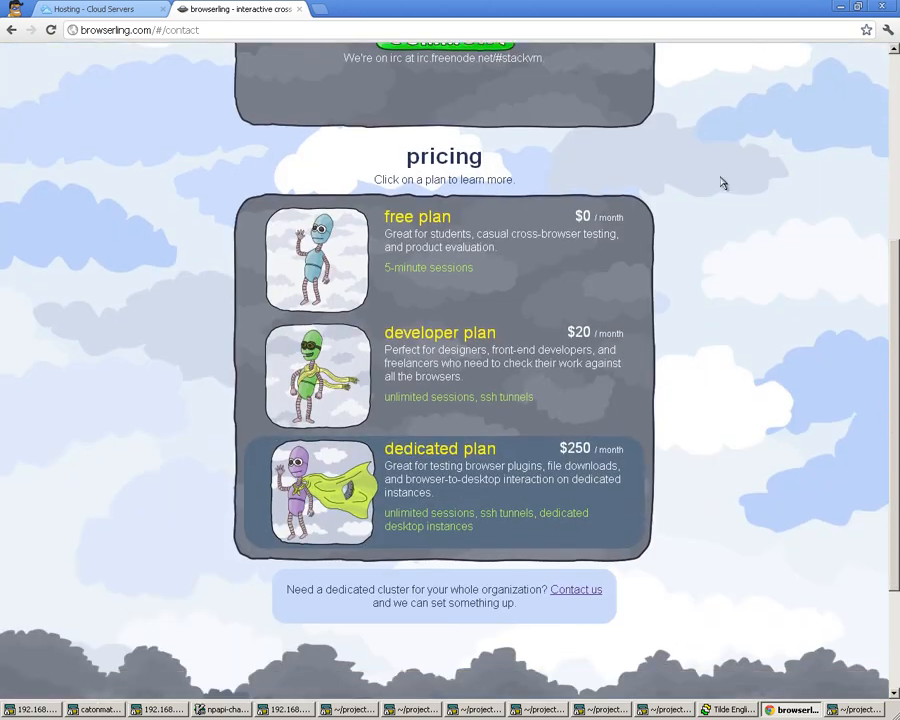
pyautogui.moveTo(443, 458)
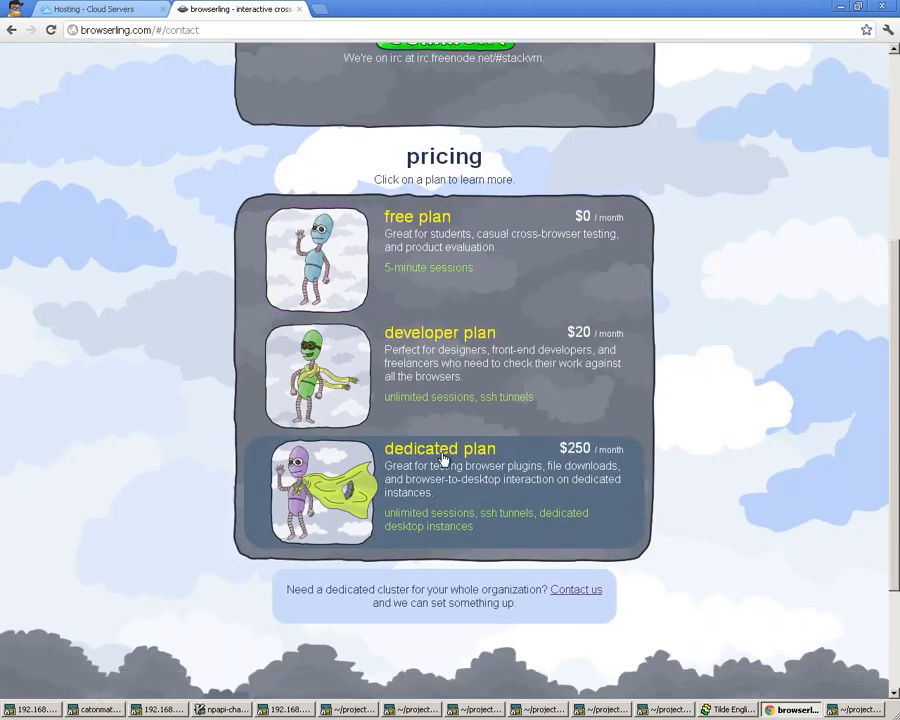